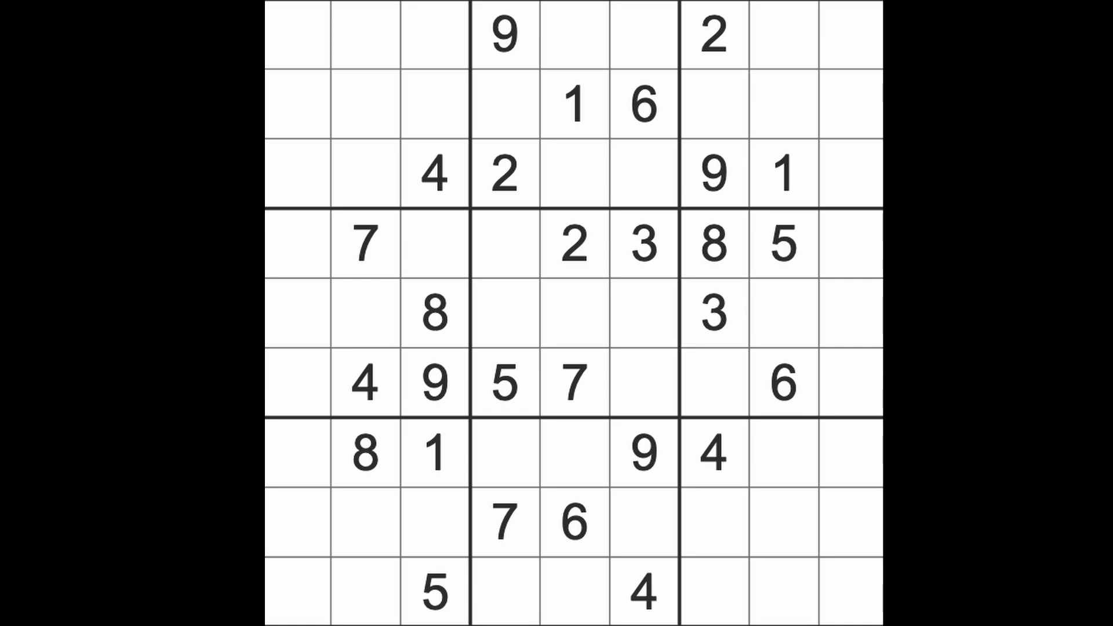
{"action": "mouse_move", "coordinate": [468, 235]}
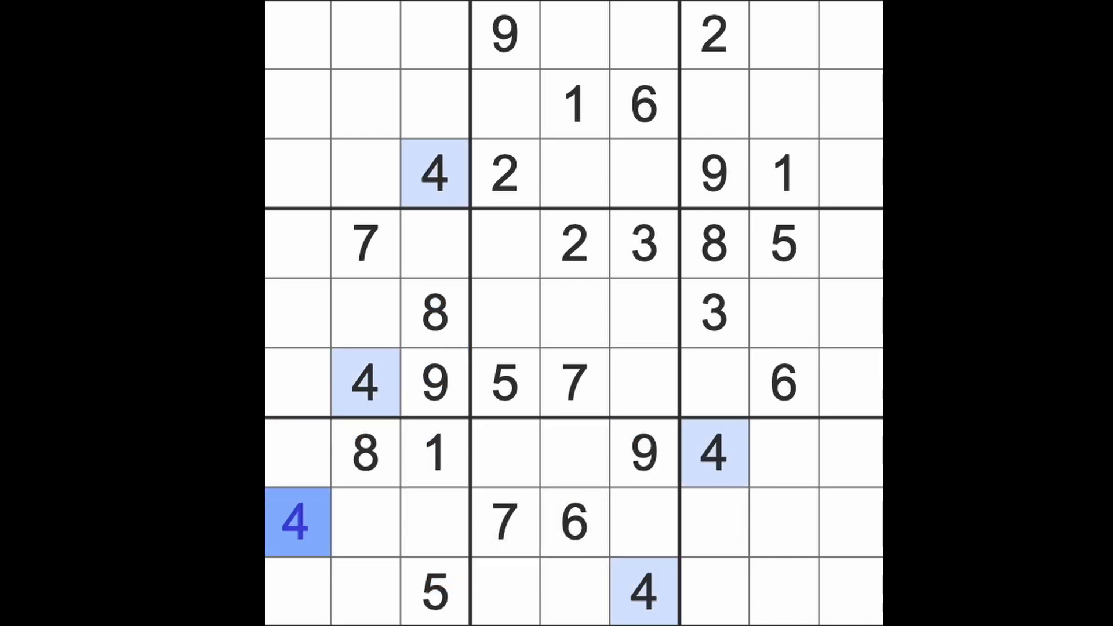
{"action": "mouse_move", "coordinate": [525, 511]}
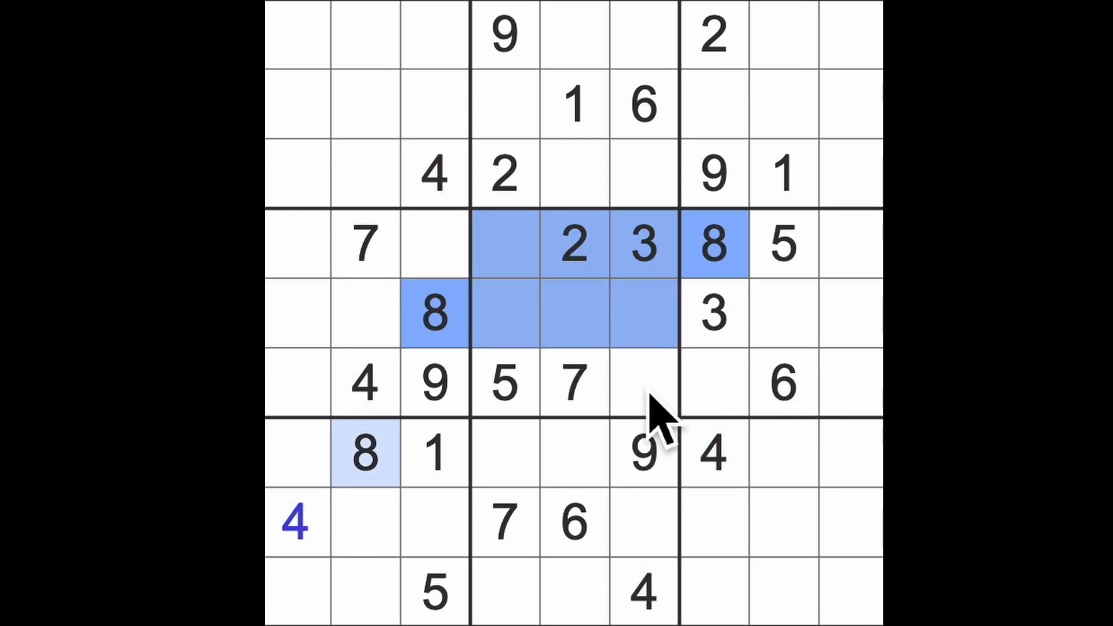
- Enter 4 in row 8 column 1, 8 in row 6 column 6, and 2 in row 8 column 6
{"action": "left_click", "coordinate": [642, 383]}
{"action": "type", "text": "8"}
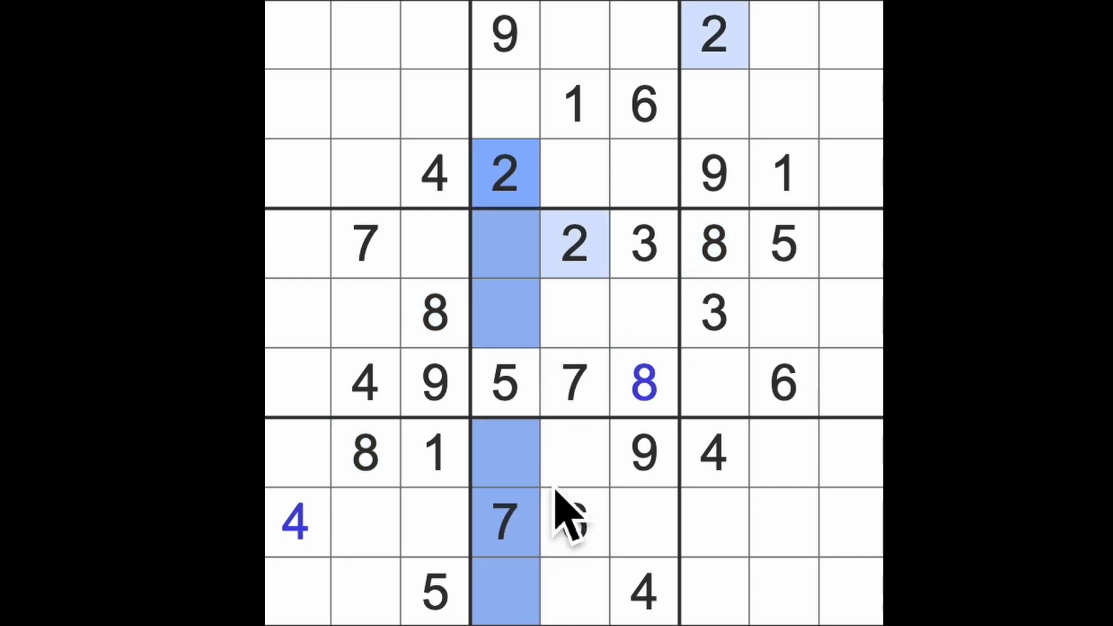
{"action": "left_click", "coordinate": [571, 521]}
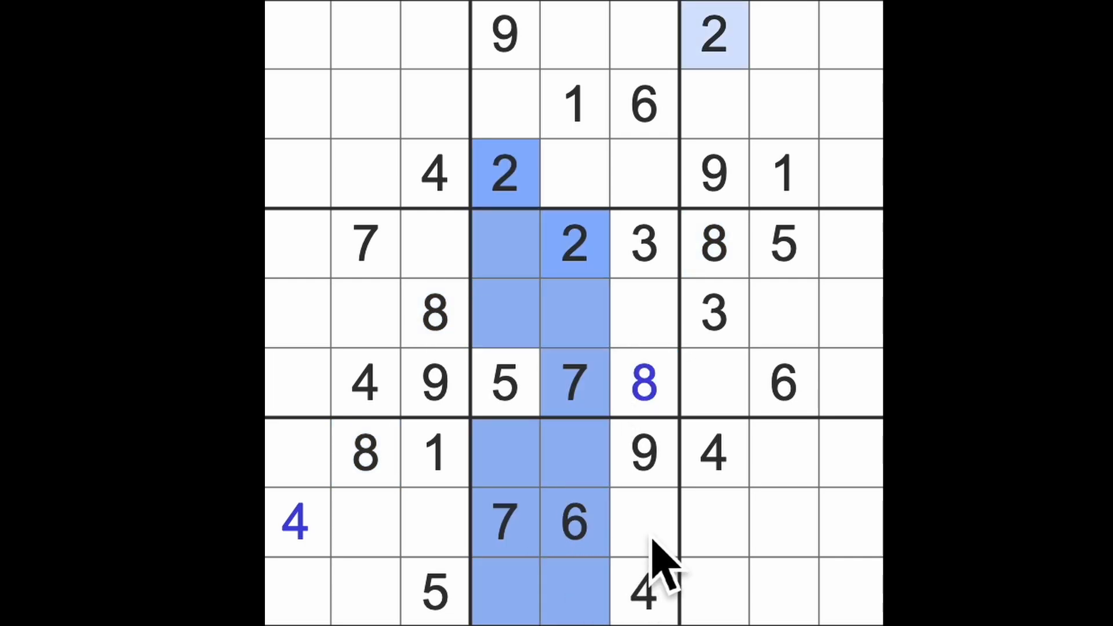
{"action": "left_click", "coordinate": [642, 521]}
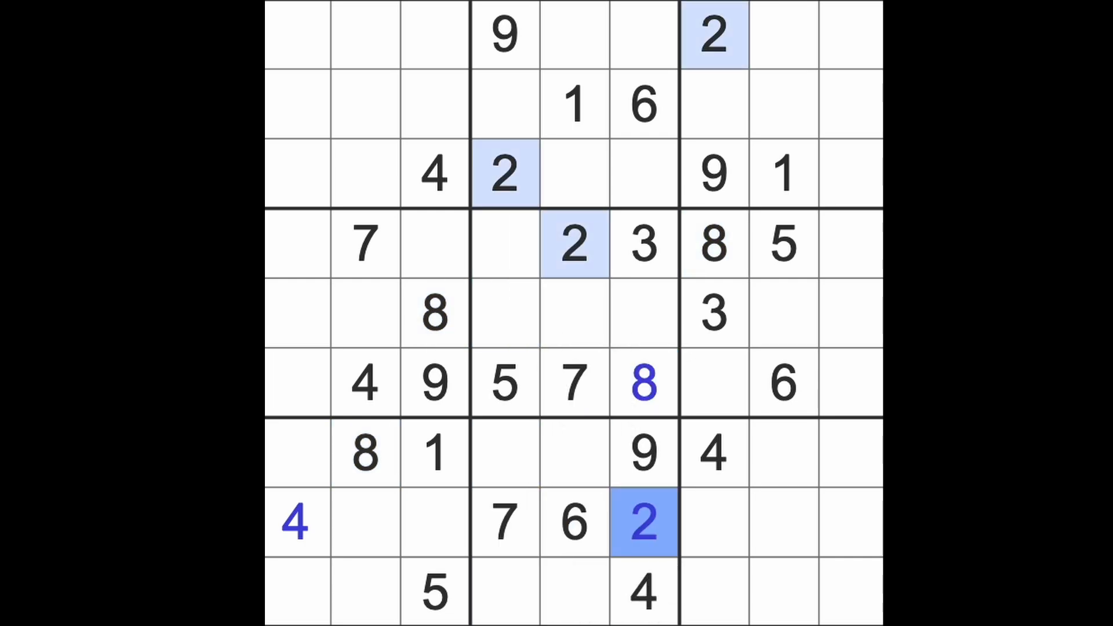
{"action": "left_click", "coordinate": [366, 522]}
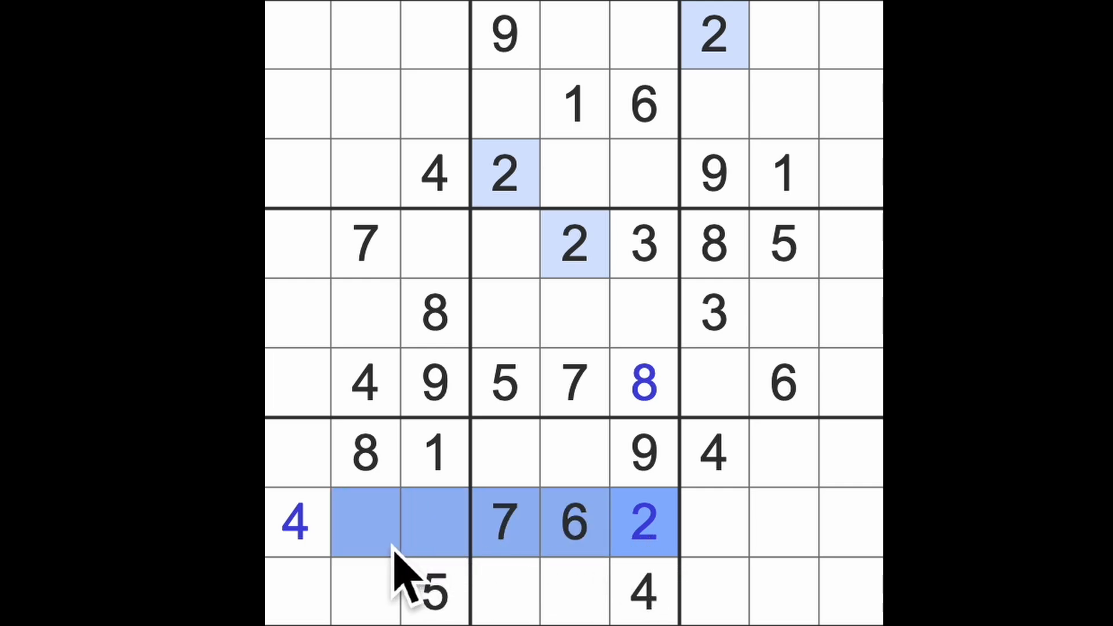
{"action": "mouse_move", "coordinate": [394, 597]}
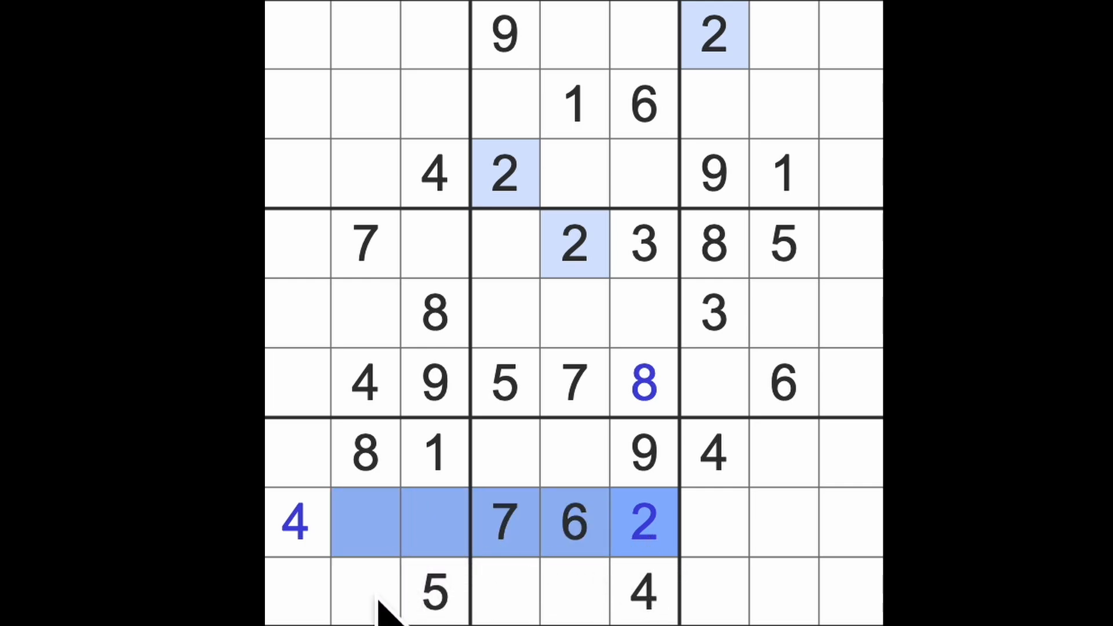
- Enter 9 and 3 in row 8 columns 2–3, and 3 in row 6 column 1
{"action": "left_click", "coordinate": [291, 589]}
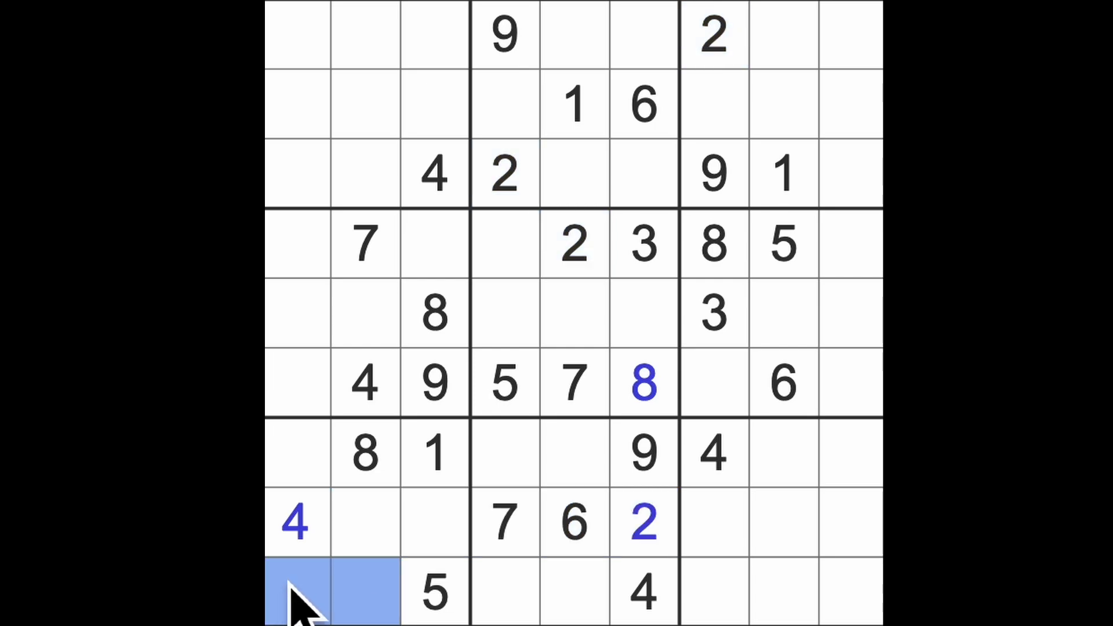
{"action": "mouse_move", "coordinate": [319, 497]}
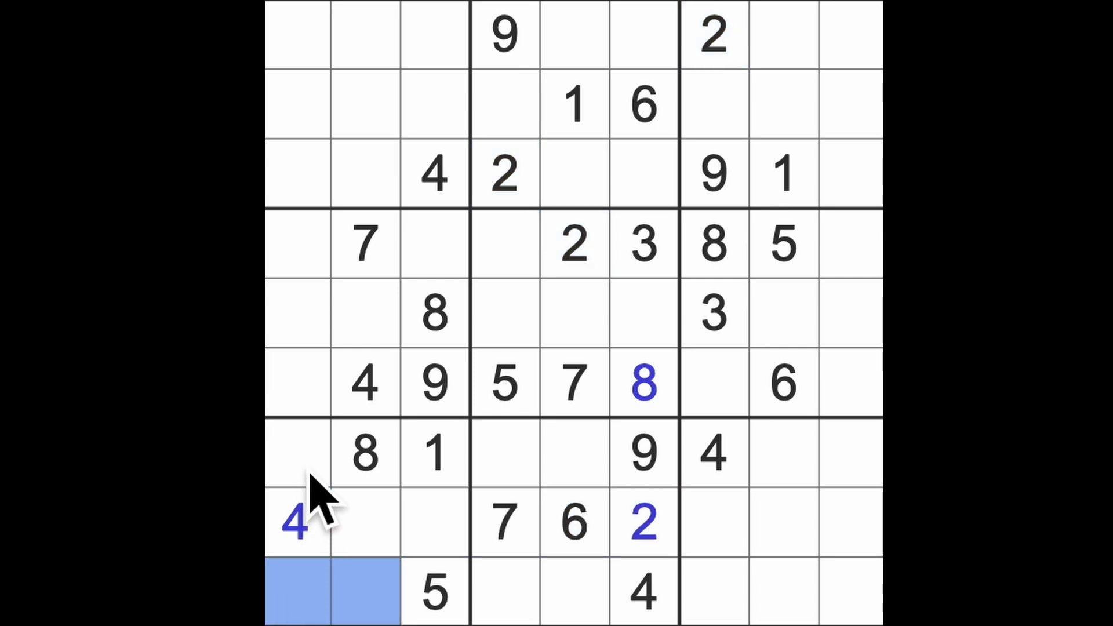
{"action": "left_click", "coordinate": [296, 452]}
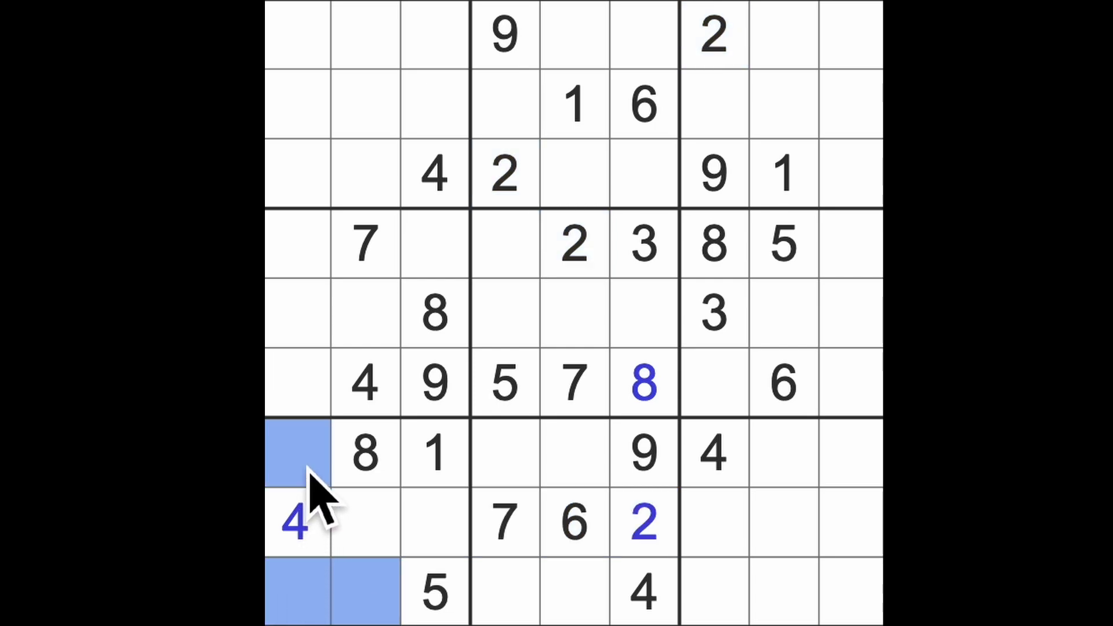
{"action": "mouse_move", "coordinate": [348, 511]}
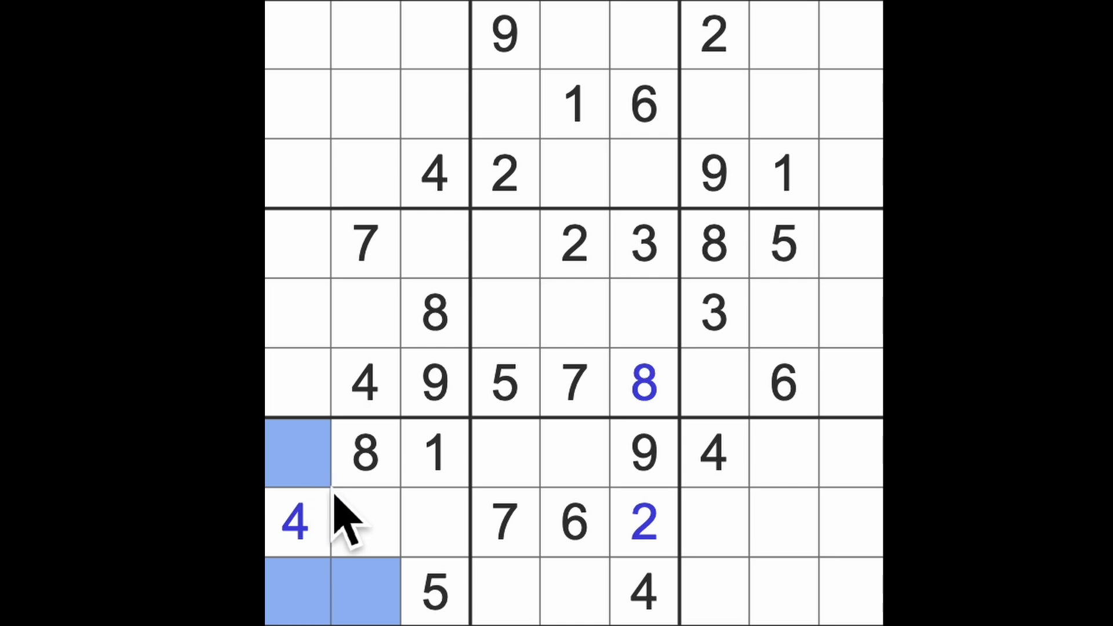
{"action": "mouse_move", "coordinate": [376, 589]}
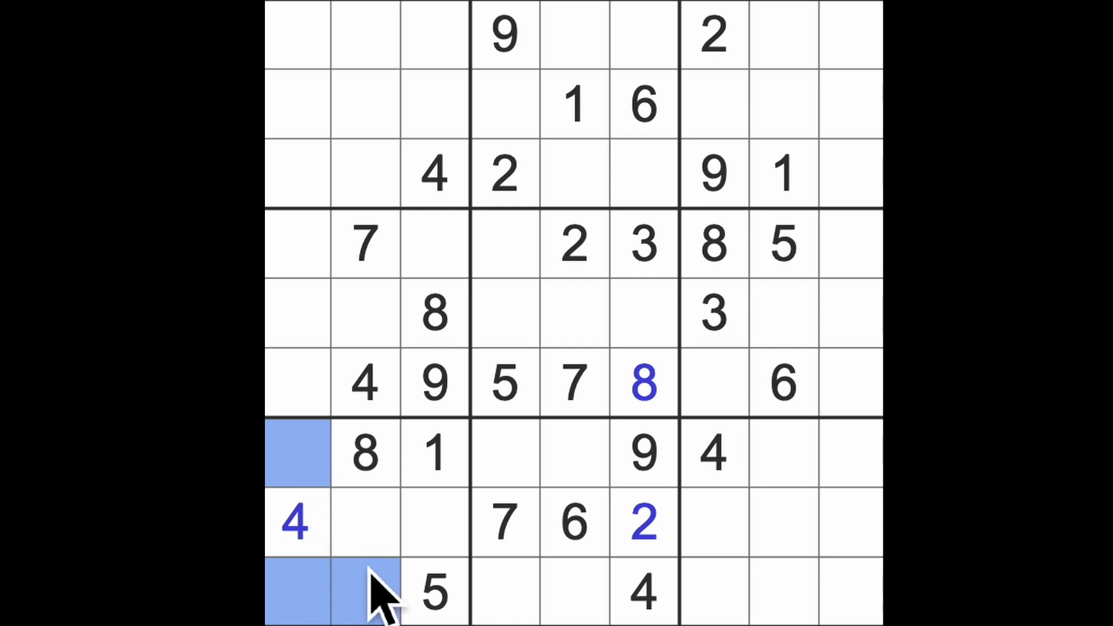
{"action": "mouse_move", "coordinate": [418, 568]}
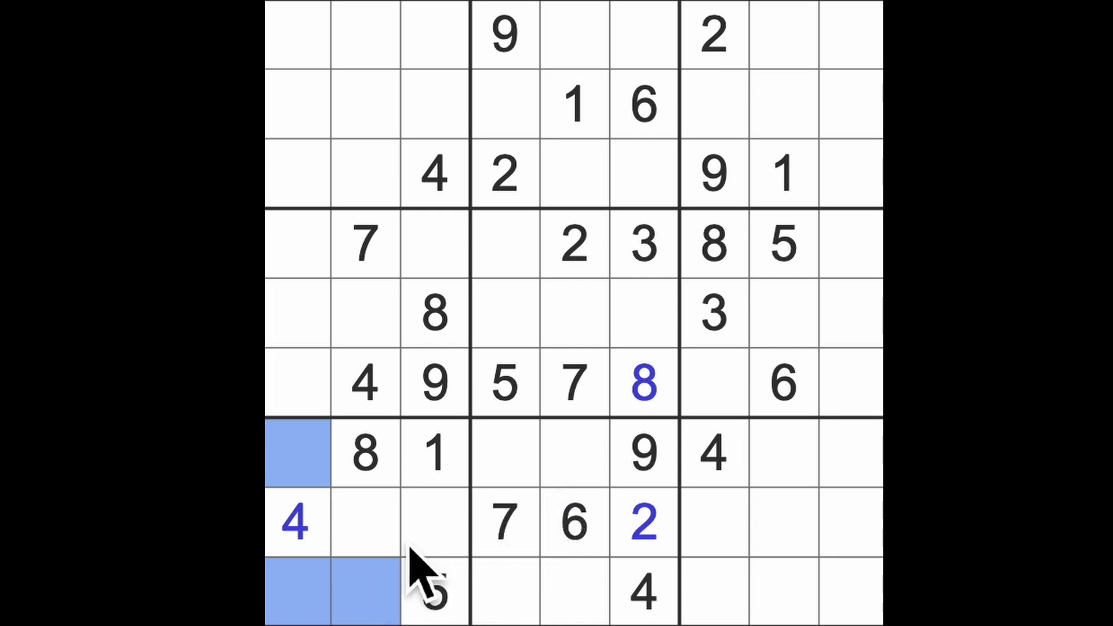
{"action": "left_click", "coordinate": [364, 522]}
{"action": "type", "text": "9"}
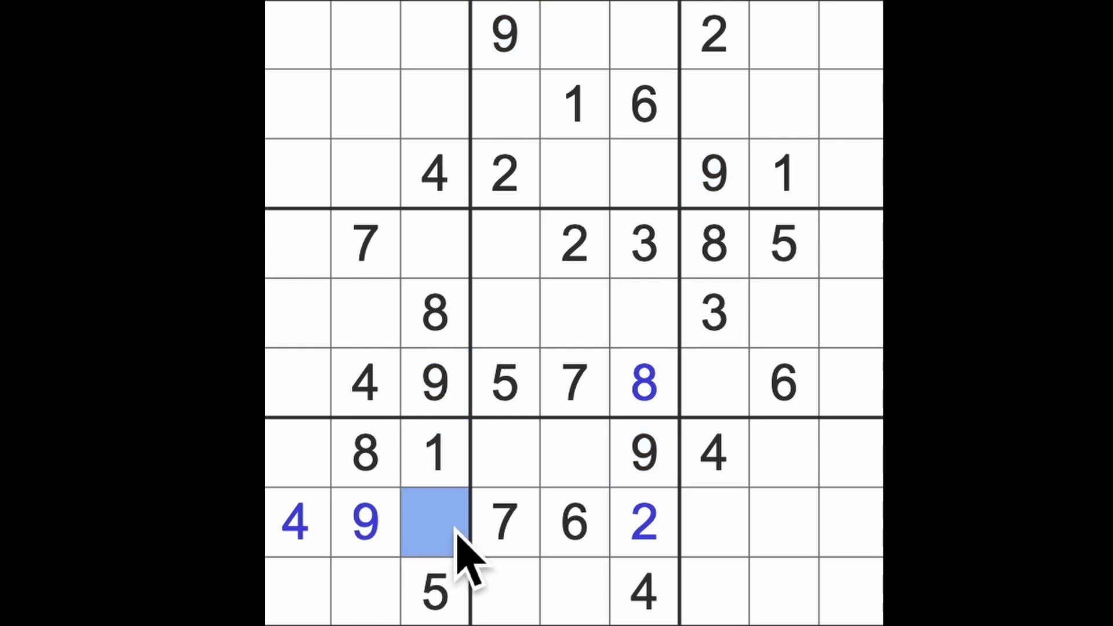
{"action": "type", "text": "3"}
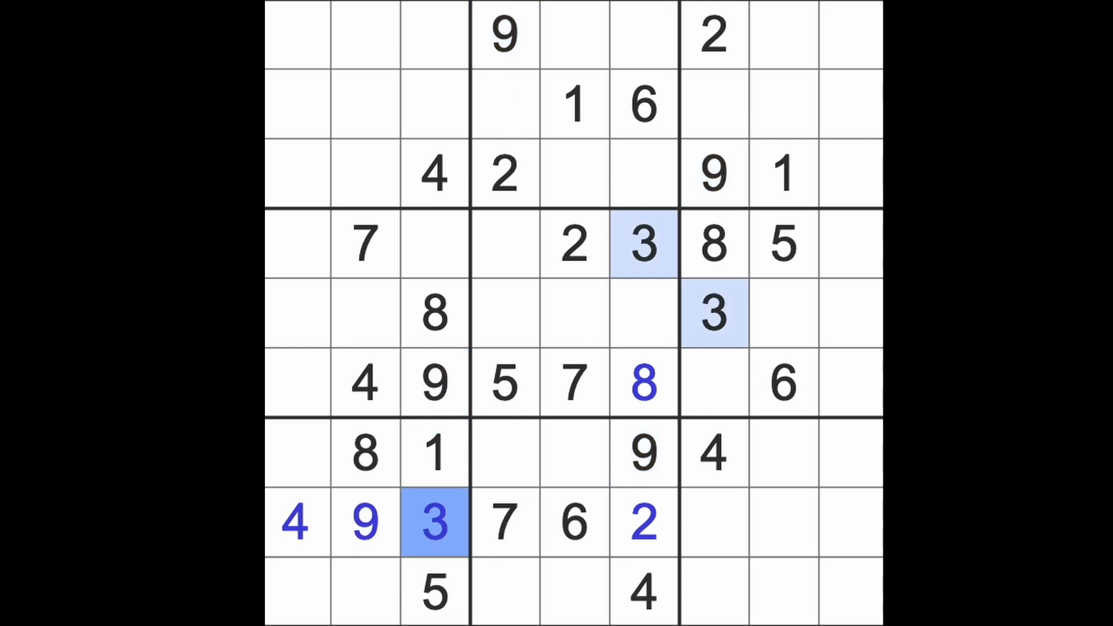
{"action": "left_click", "coordinate": [714, 313]}
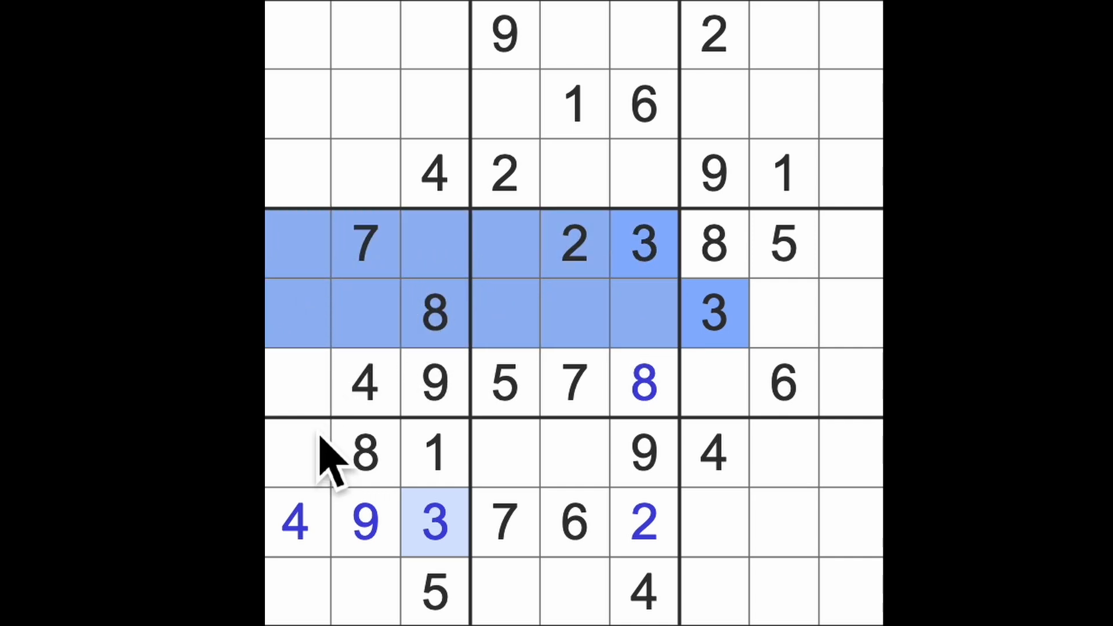
{"action": "left_click", "coordinate": [295, 383]}
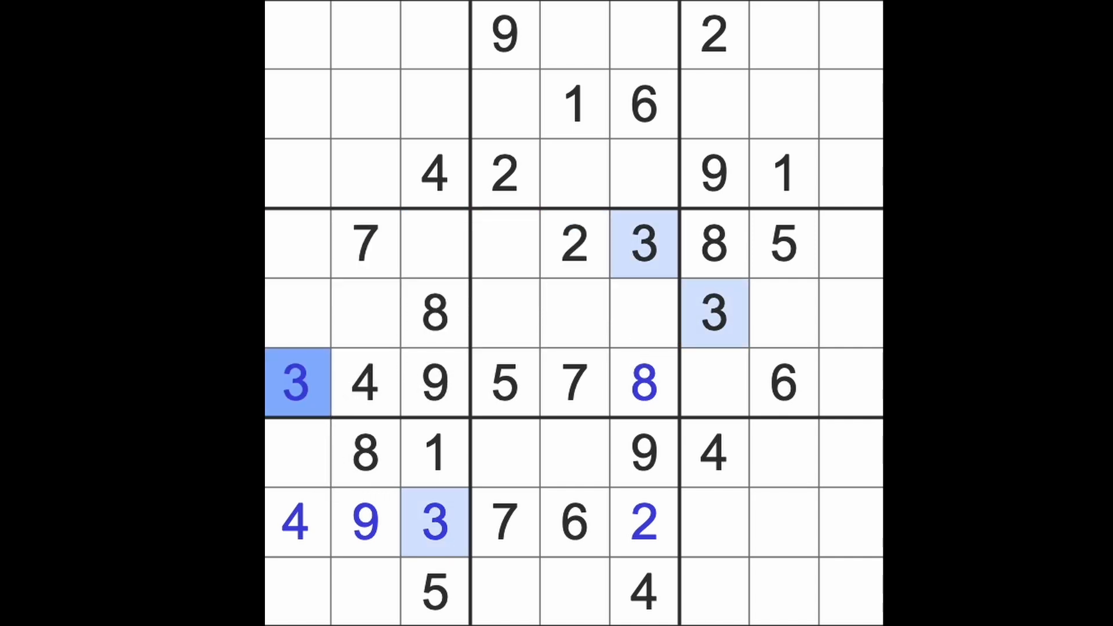
{"action": "left_click", "coordinate": [714, 313]}
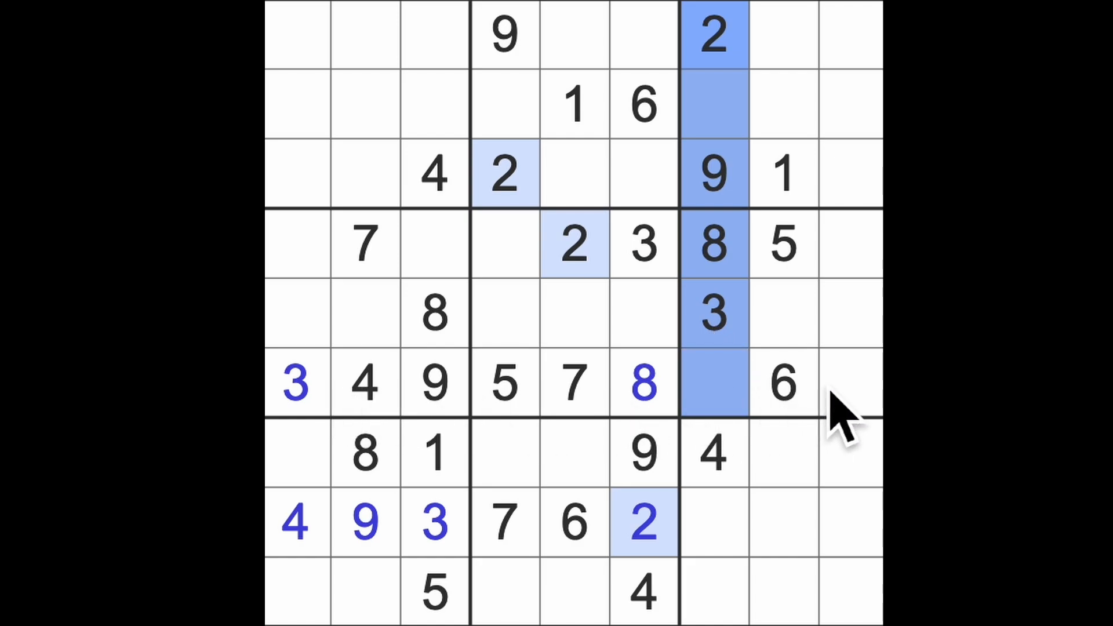
- Complete row 6 with a 2 in its last cell and add 1 at row 8's end
{"action": "left_click", "coordinate": [848, 383]}
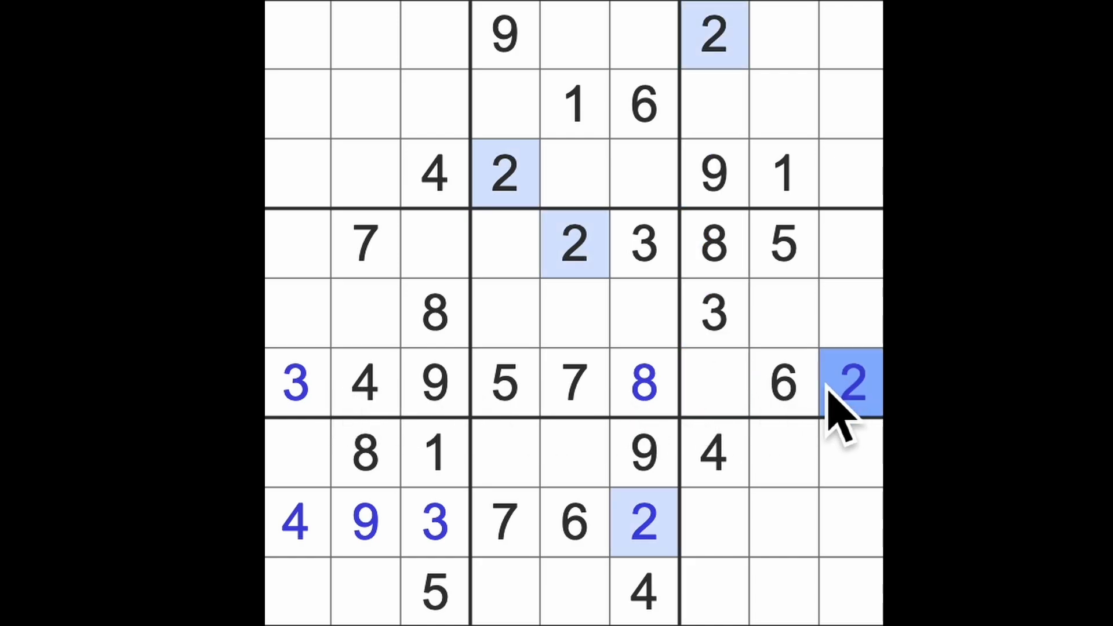
{"action": "left_click", "coordinate": [713, 383]}
{"action": "type", "text": "1"}
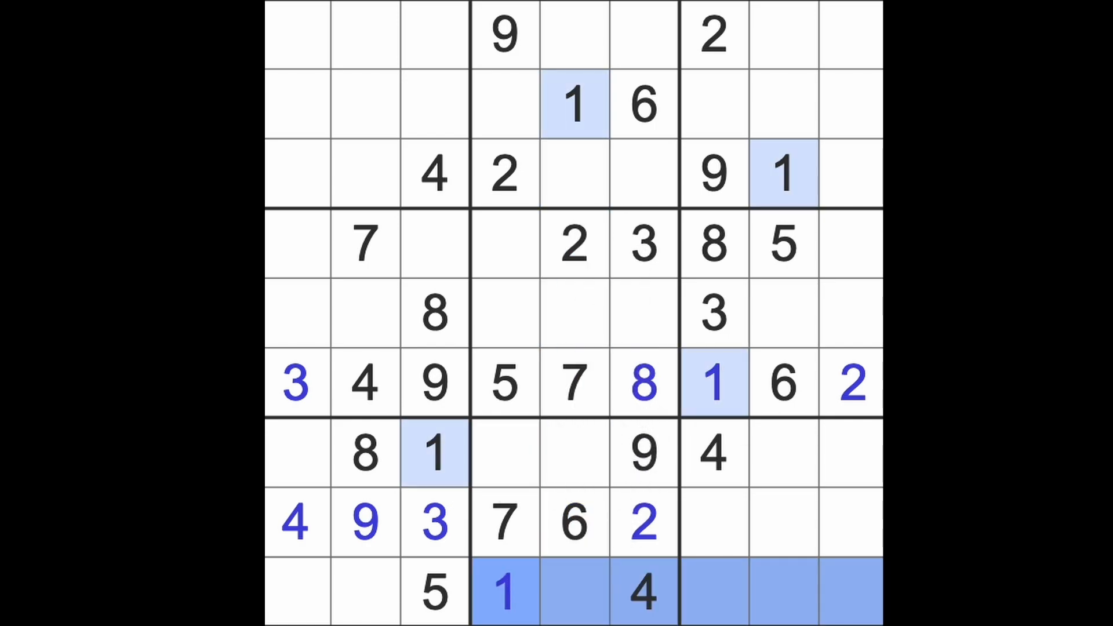
{"action": "left_click", "coordinate": [714, 383]}
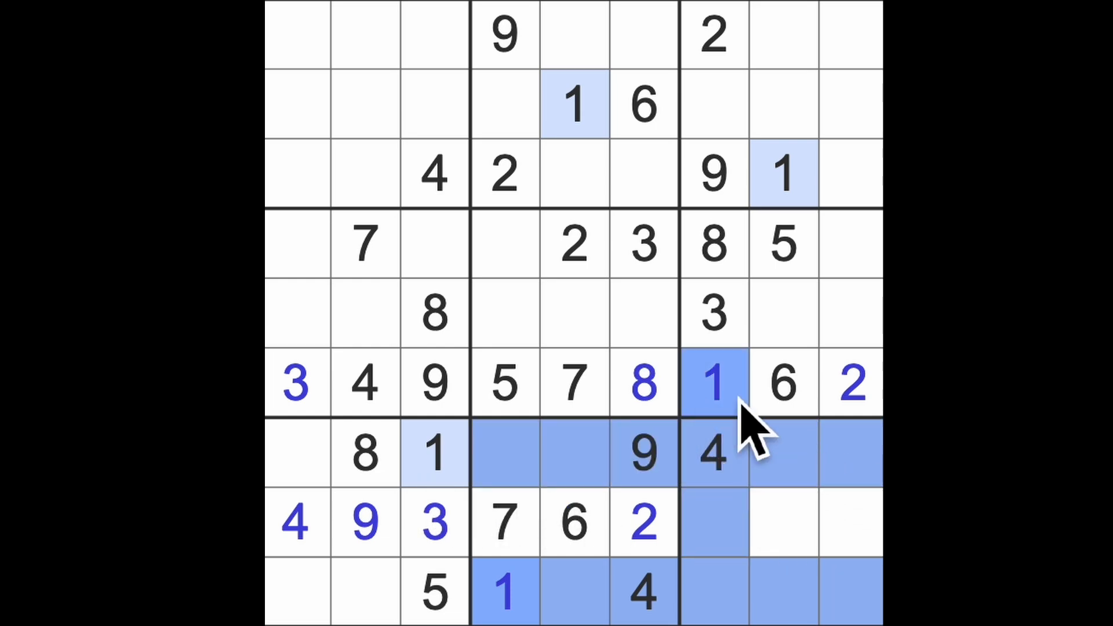
{"action": "left_click", "coordinate": [848, 521]}
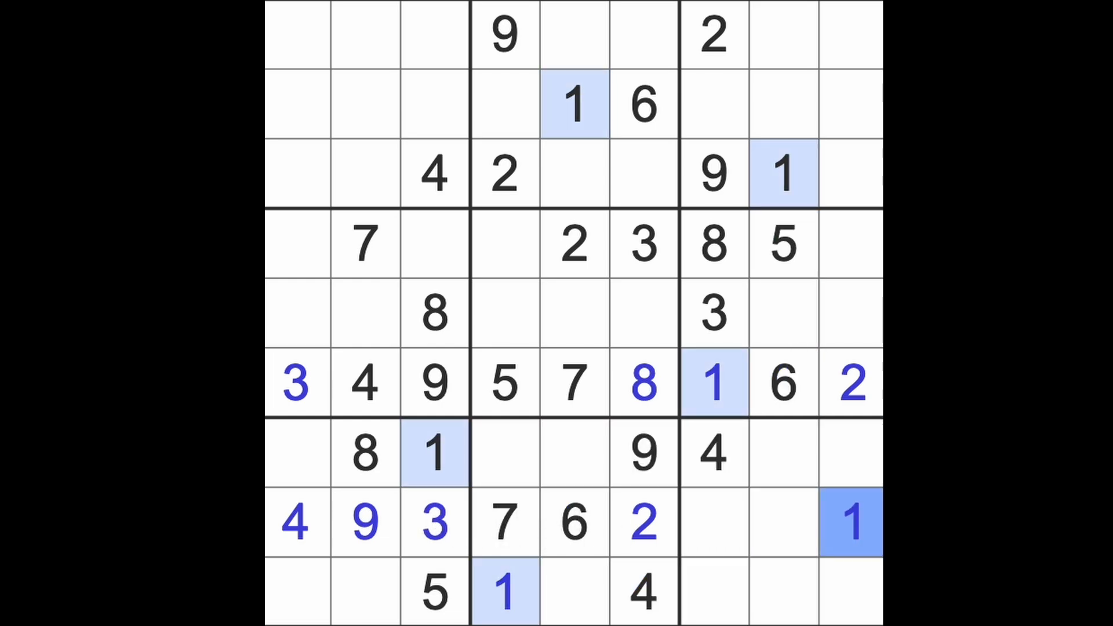
{"action": "left_click", "coordinate": [504, 522]}
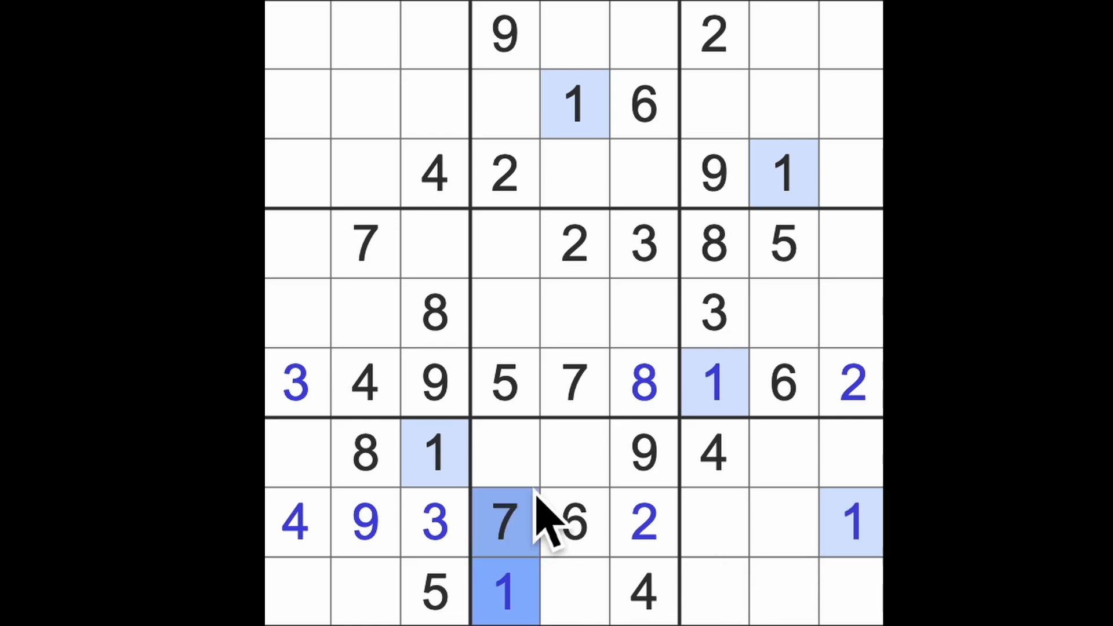
- Place 1s in the centre block, the left middle block and the top row
{"action": "left_click", "coordinate": [504, 244]}
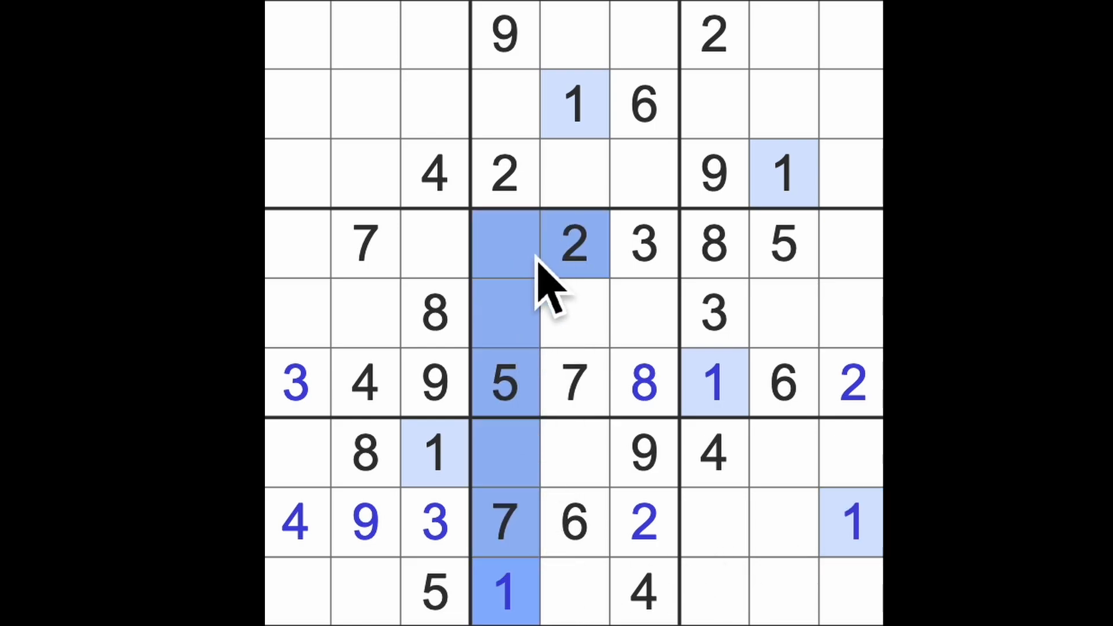
{"action": "left_click", "coordinate": [642, 312]}
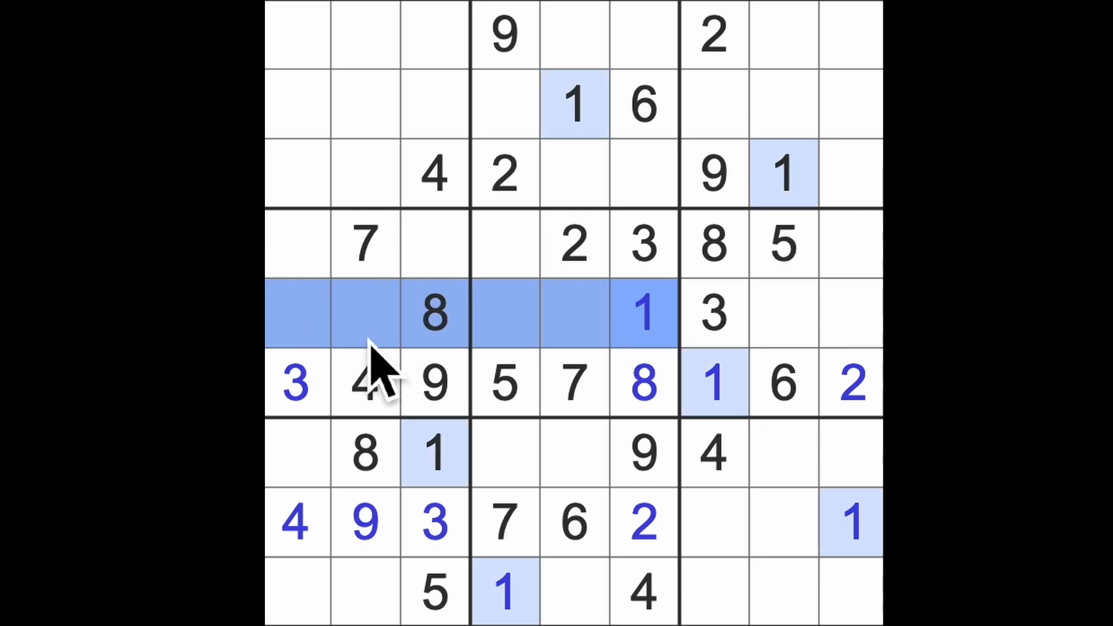
{"action": "left_click", "coordinate": [296, 244]}
{"action": "type", "text": "1"}
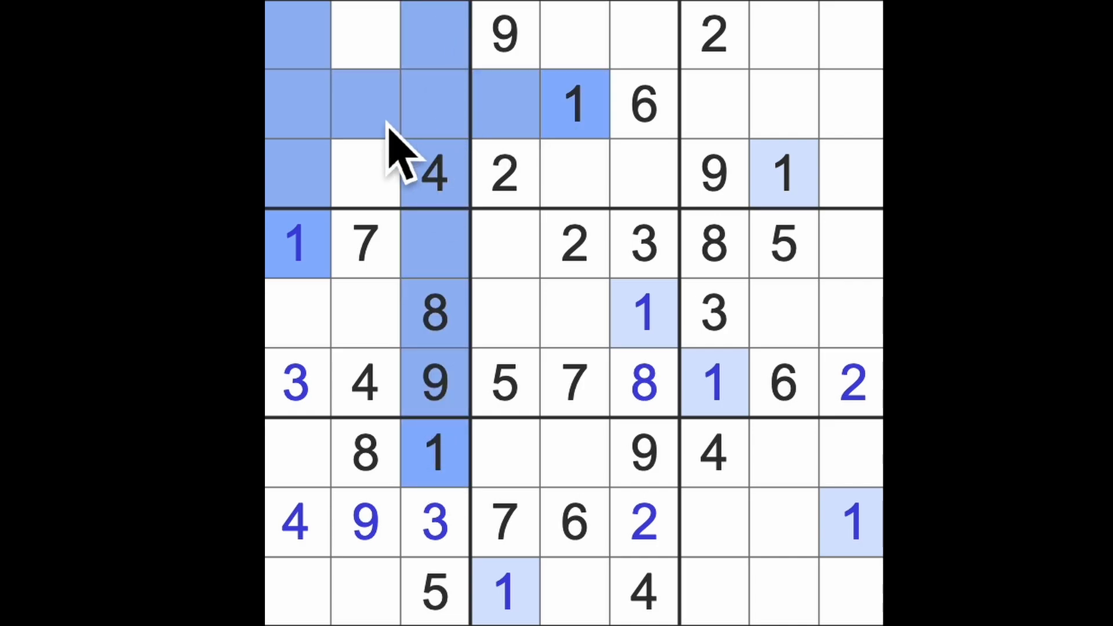
{"action": "left_click", "coordinate": [433, 174]}
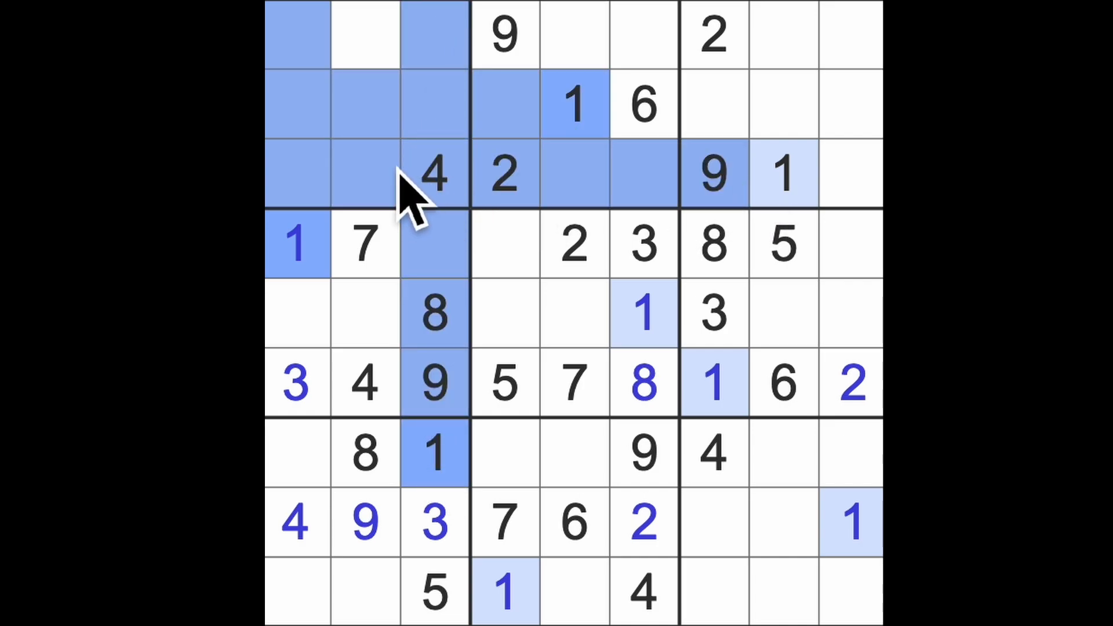
{"action": "left_click", "coordinate": [364, 35]}
{"action": "type", "text": "1"}
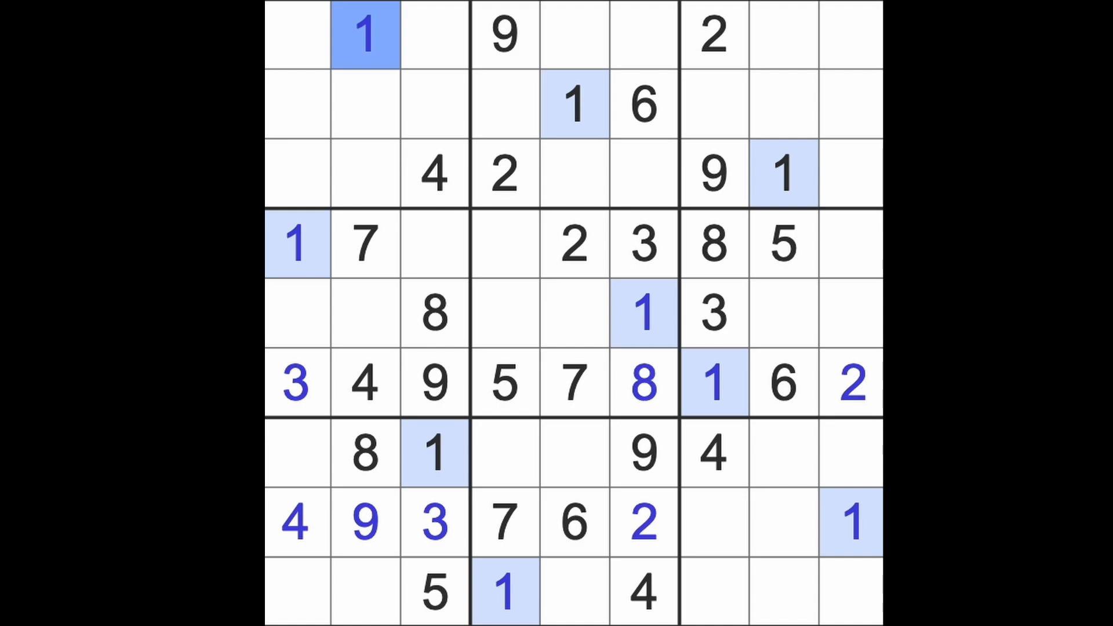
{"action": "left_click", "coordinate": [714, 243]}
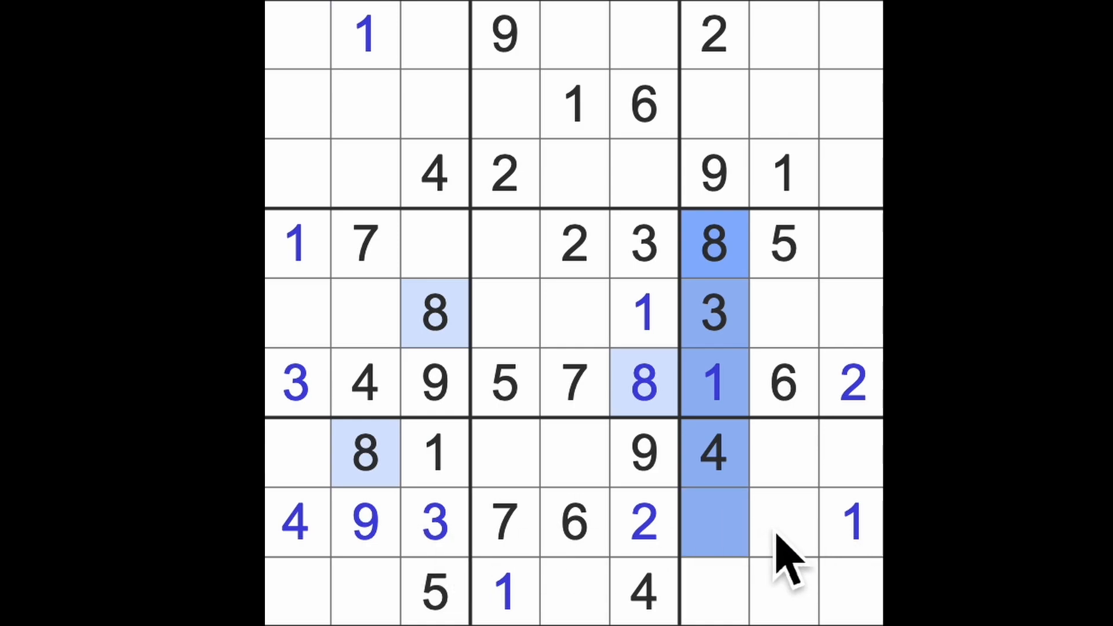
- Enter 8 and 5 in row 8, then 5, 3 and 8 in the bottom-middle block
{"action": "left_click", "coordinate": [714, 522]}
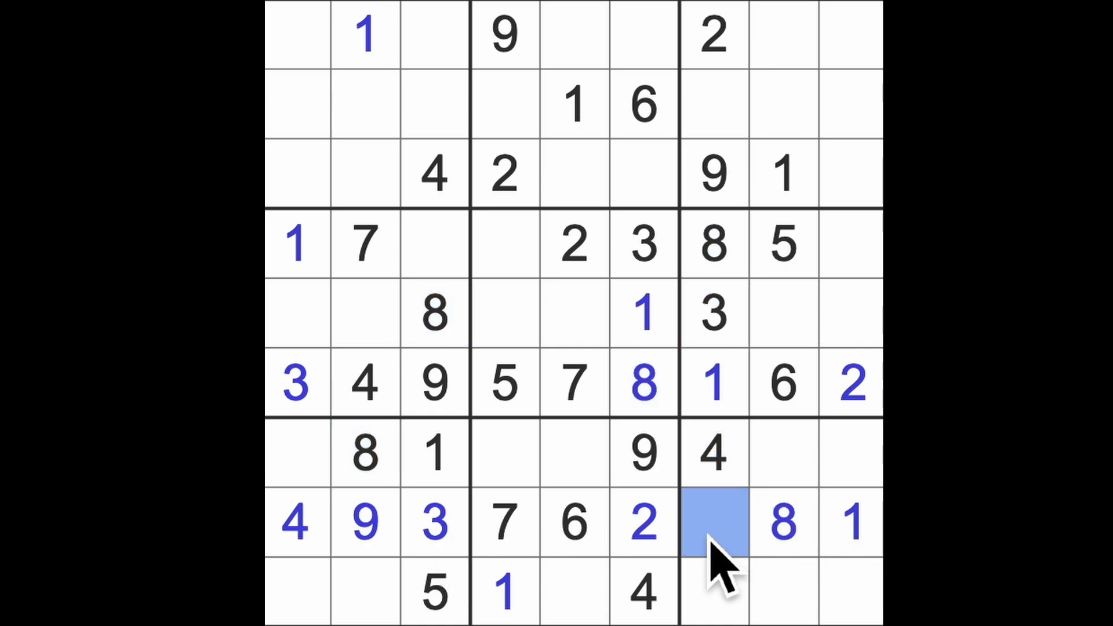
{"action": "type", "text": "5"}
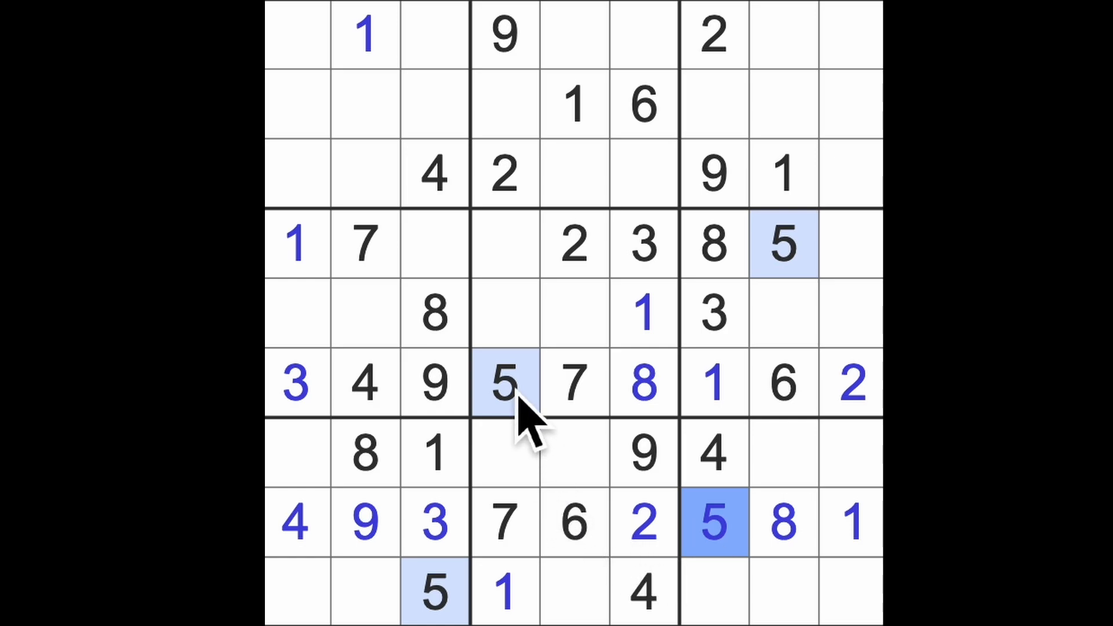
{"action": "left_click", "coordinate": [575, 454]}
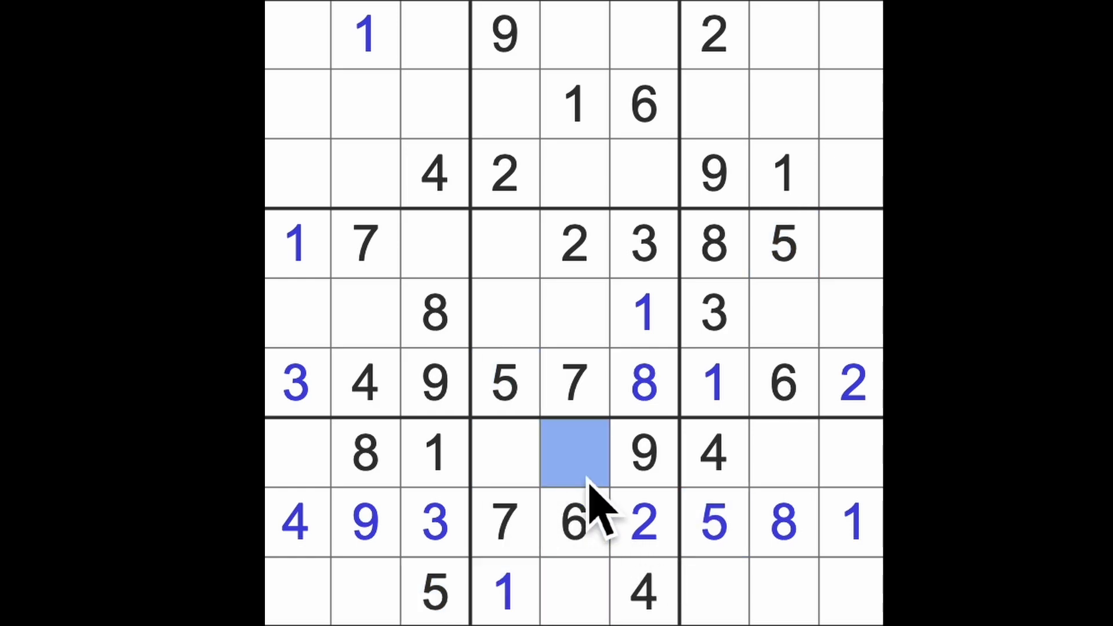
{"action": "left_click", "coordinate": [575, 452]}
{"action": "type", "text": "5"}
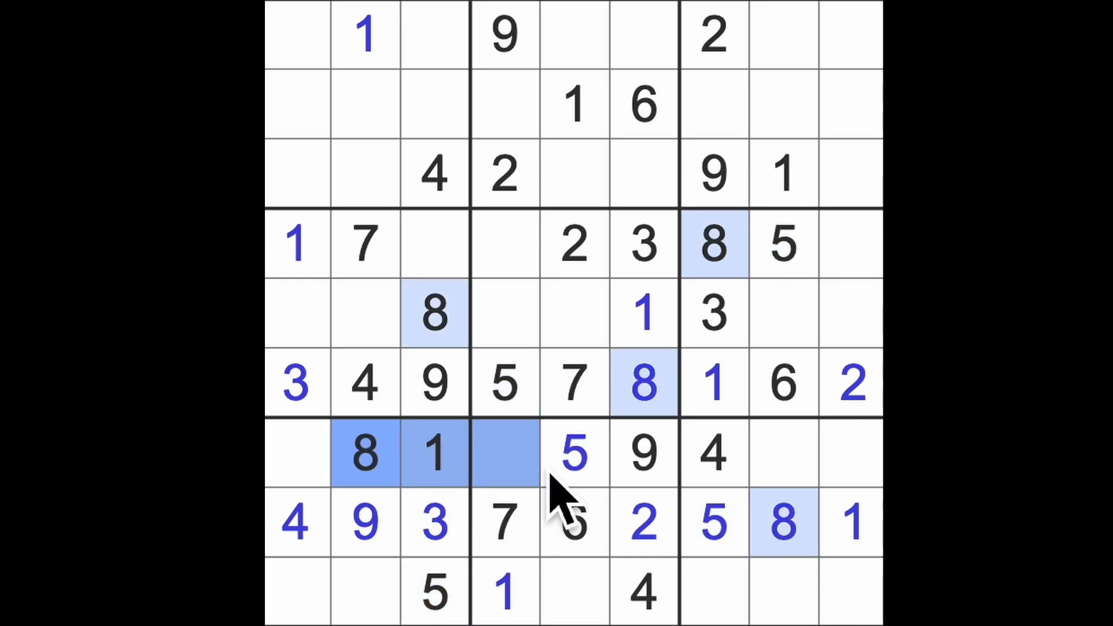
{"action": "left_click", "coordinate": [574, 593]}
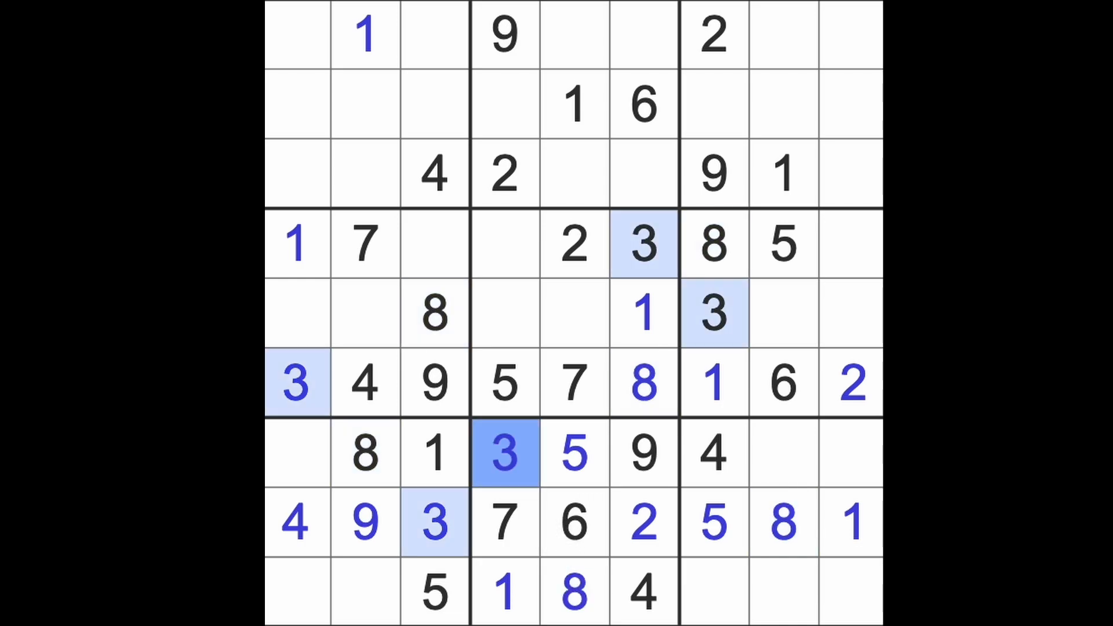
{"action": "mouse_move", "coordinate": [571, 298]}
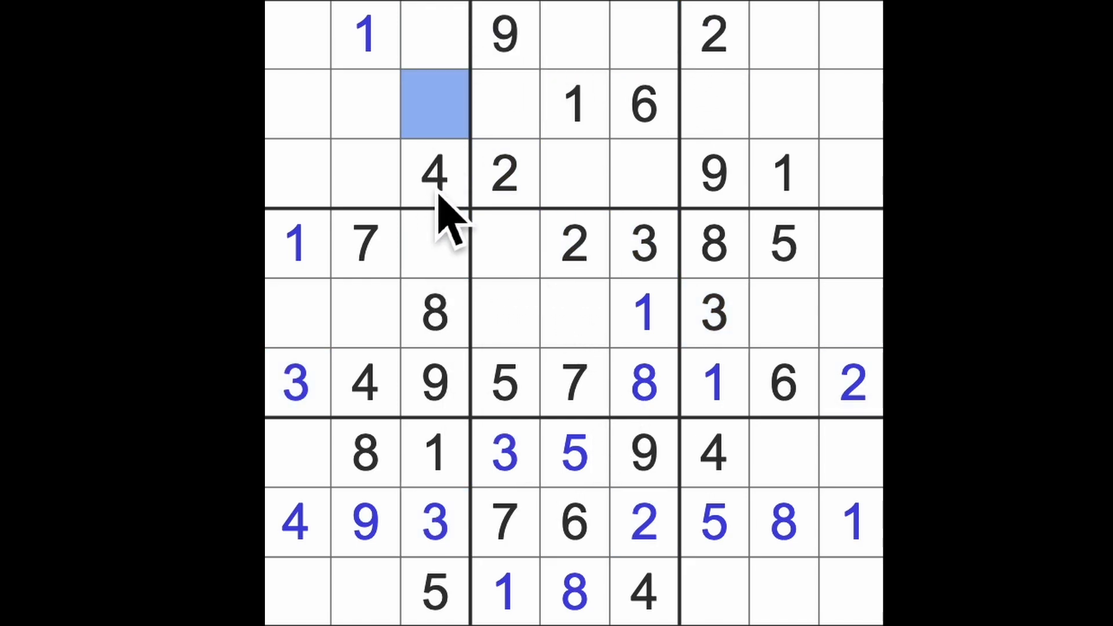
{"action": "type", "text": "2"}
{"action": "left_click", "coordinate": [435, 244]}
{"action": "type", "text": "6"}
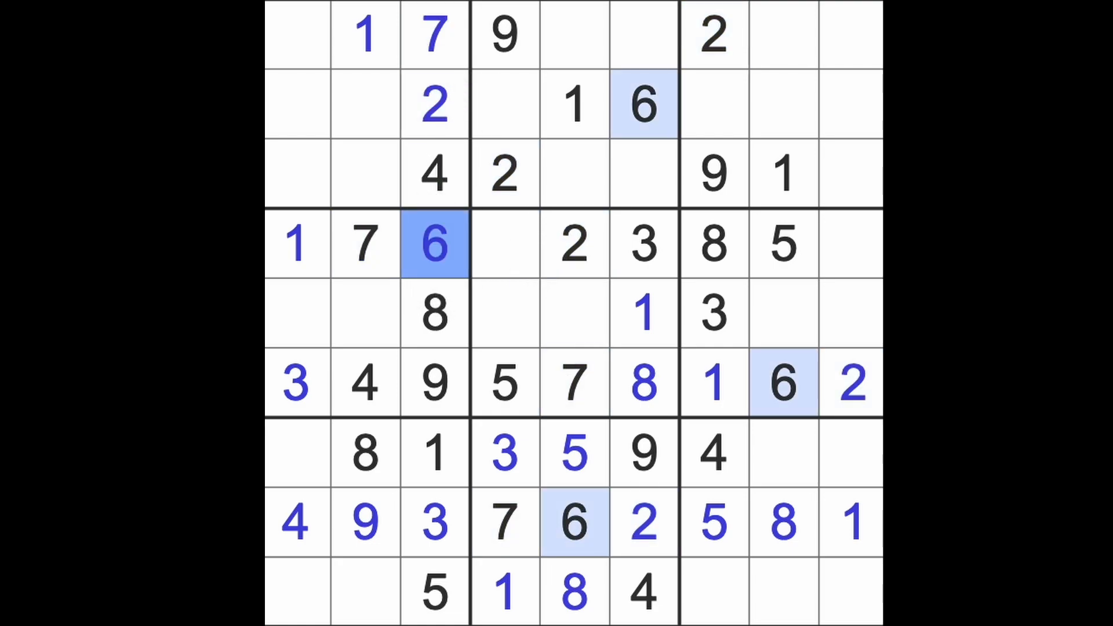
- Fill 7, 2, 6 in column 3; 6, 4, 9 in the centre; 9, 2, 9 on the right
{"action": "left_click", "coordinate": [504, 245]}
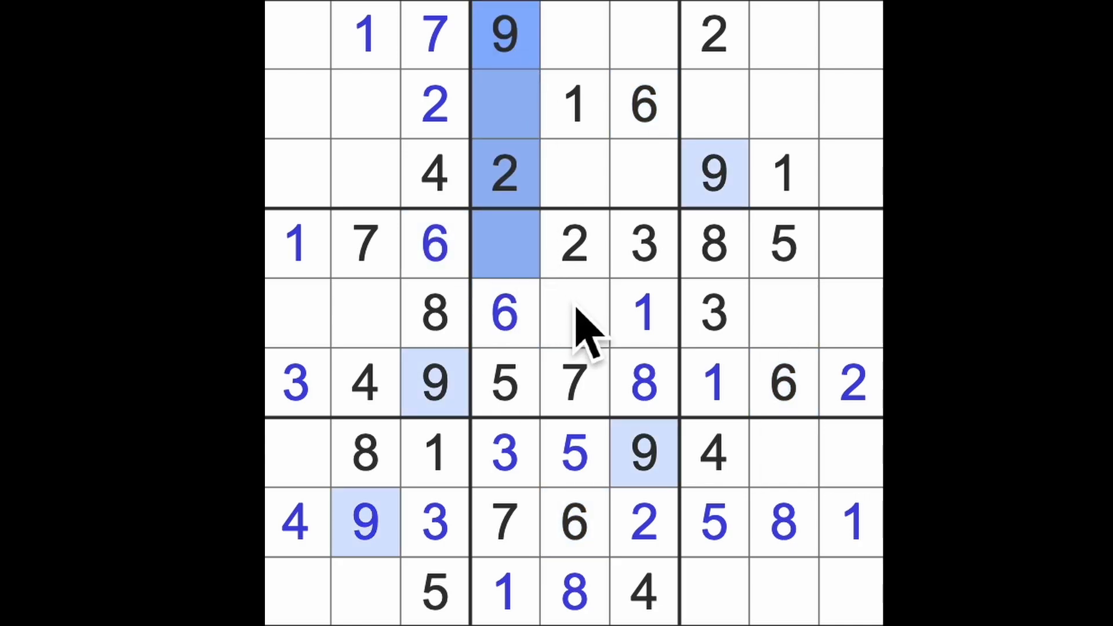
{"action": "left_click", "coordinate": [575, 313]}
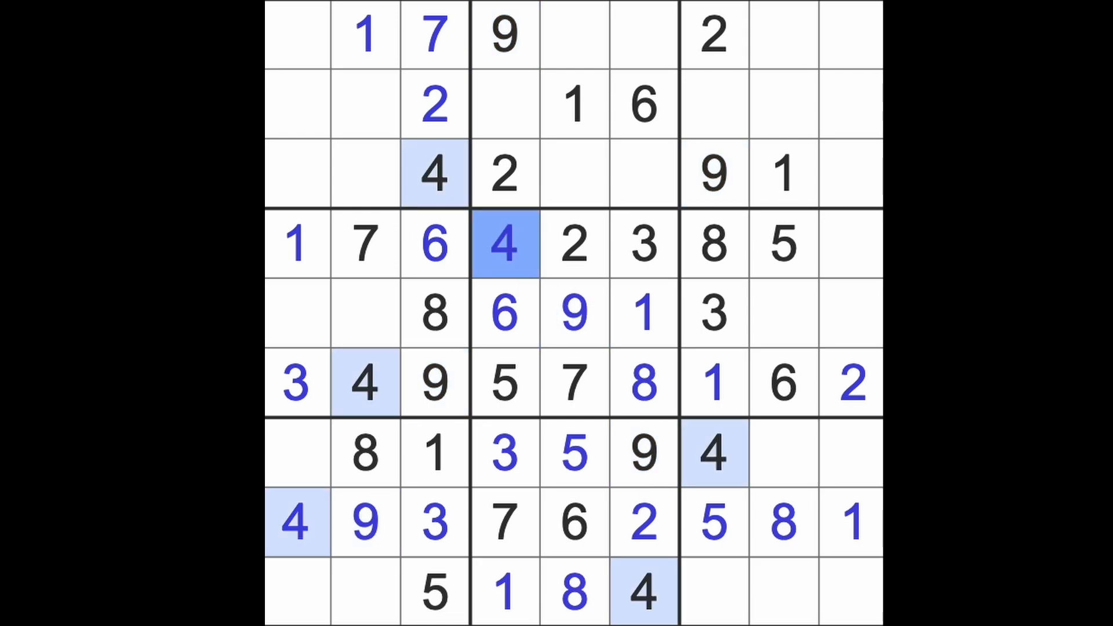
{"action": "left_click", "coordinate": [851, 243]}
{"action": "type", "text": "9"}
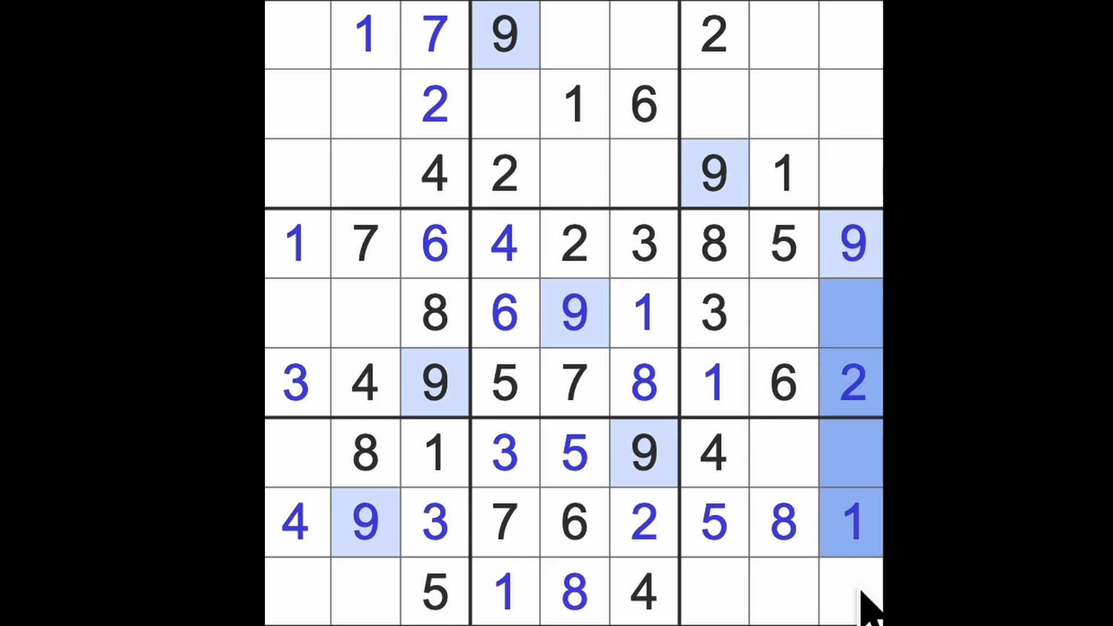
{"action": "left_click", "coordinate": [713, 454]}
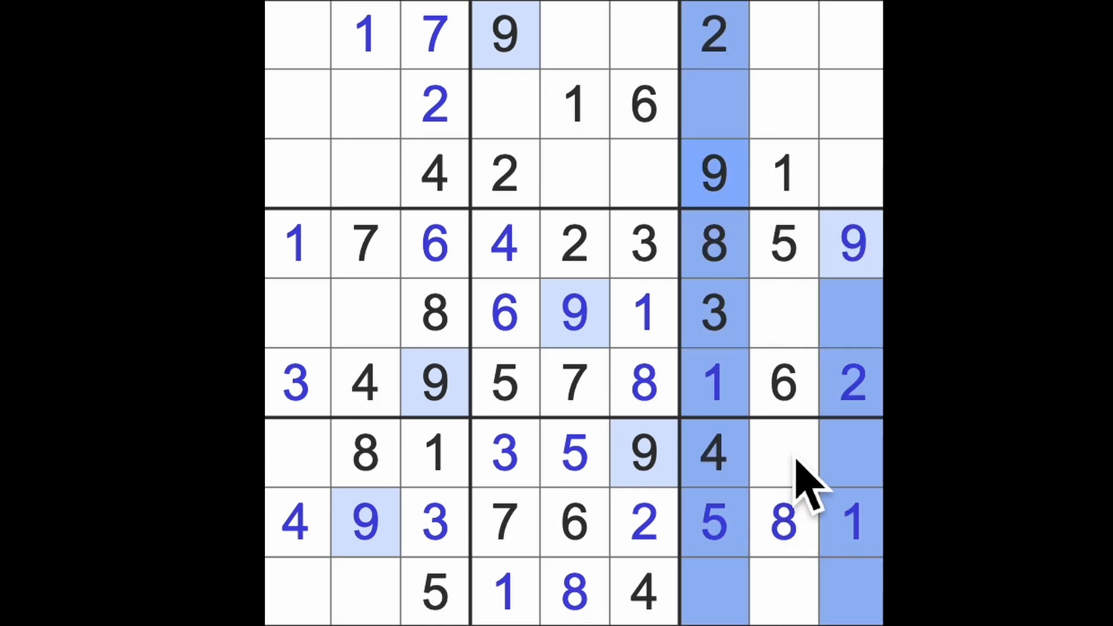
{"action": "left_click", "coordinate": [713, 454]}
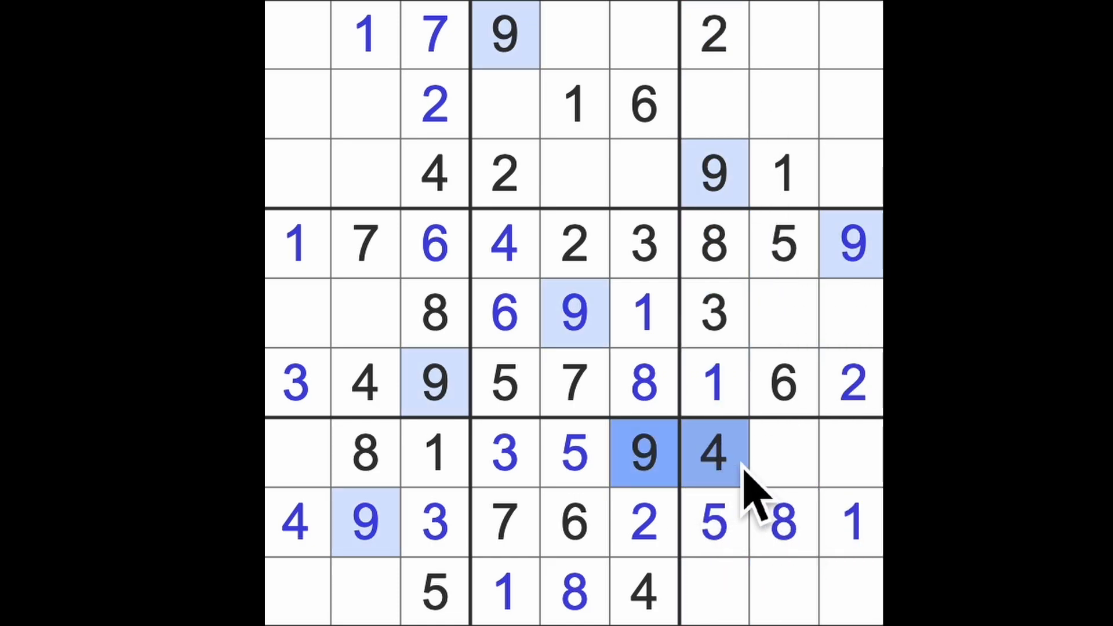
{"action": "left_click", "coordinate": [781, 593]}
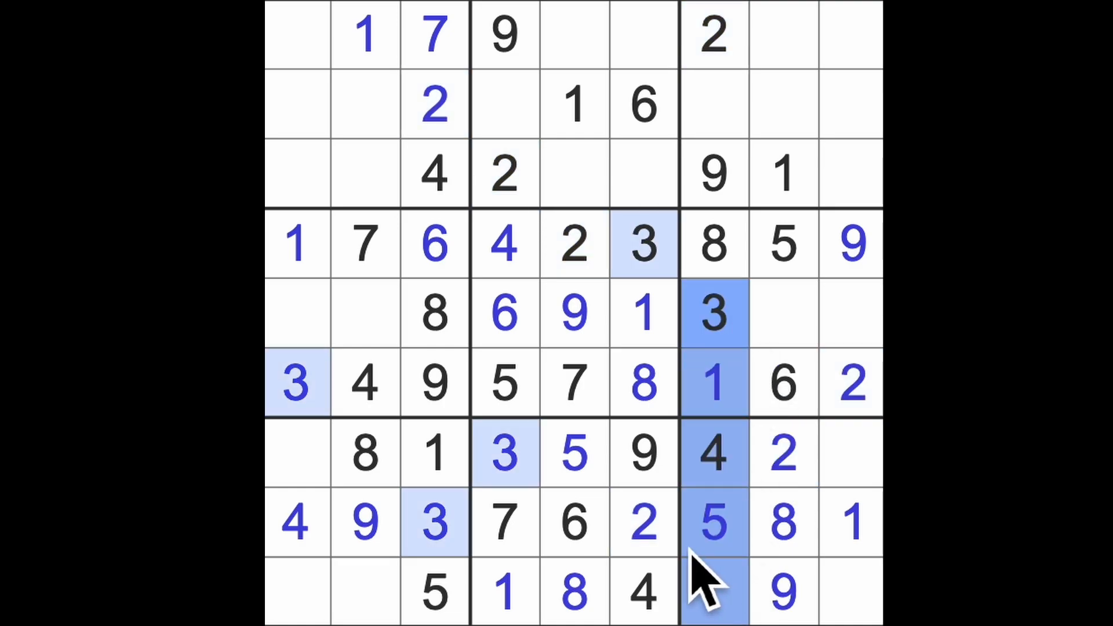
- Enter 3, 7, 6, 7, 7 and 4 in the right-side cells, completing column 7
{"action": "left_click", "coordinate": [851, 592]}
{"action": "type", "text": "3"}
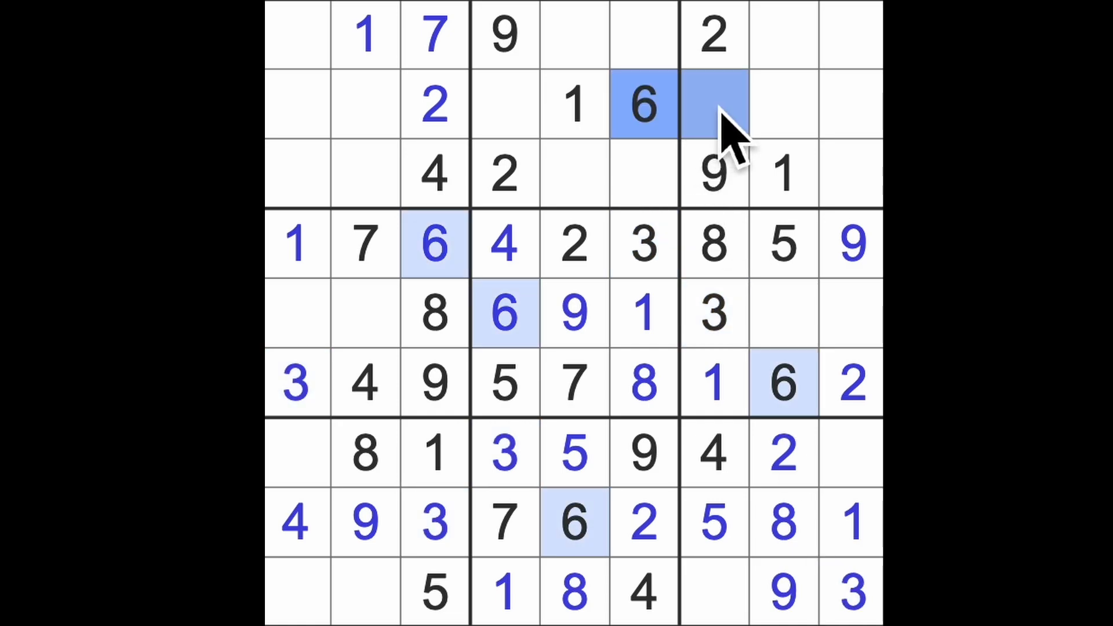
{"action": "left_click", "coordinate": [712, 592]}
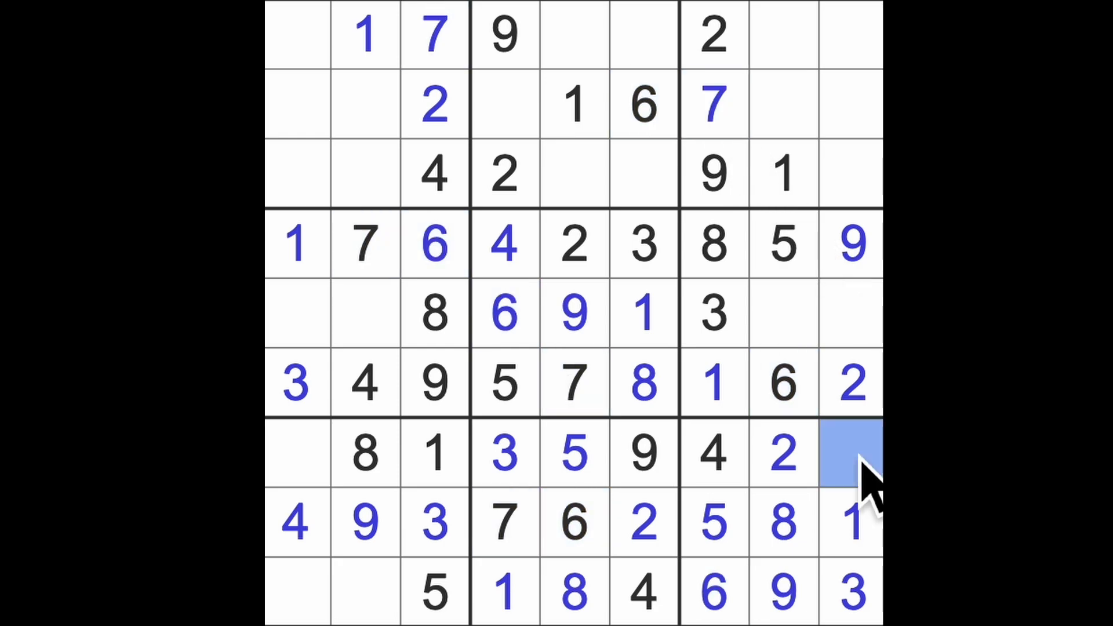
{"action": "left_click", "coordinate": [851, 453]}
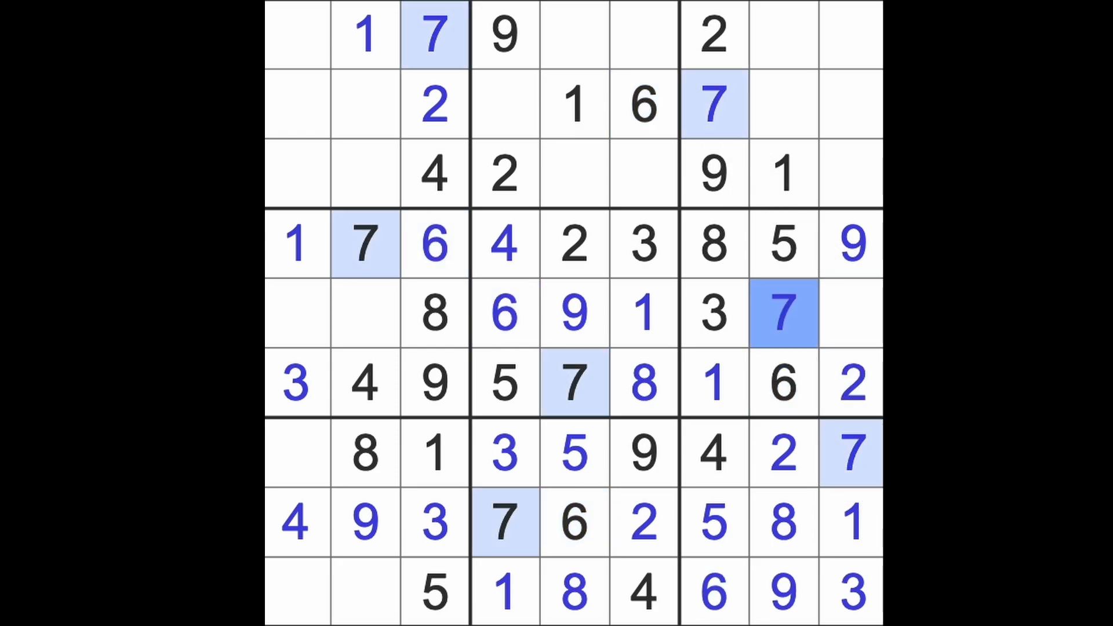
{"action": "left_click", "coordinate": [851, 313]}
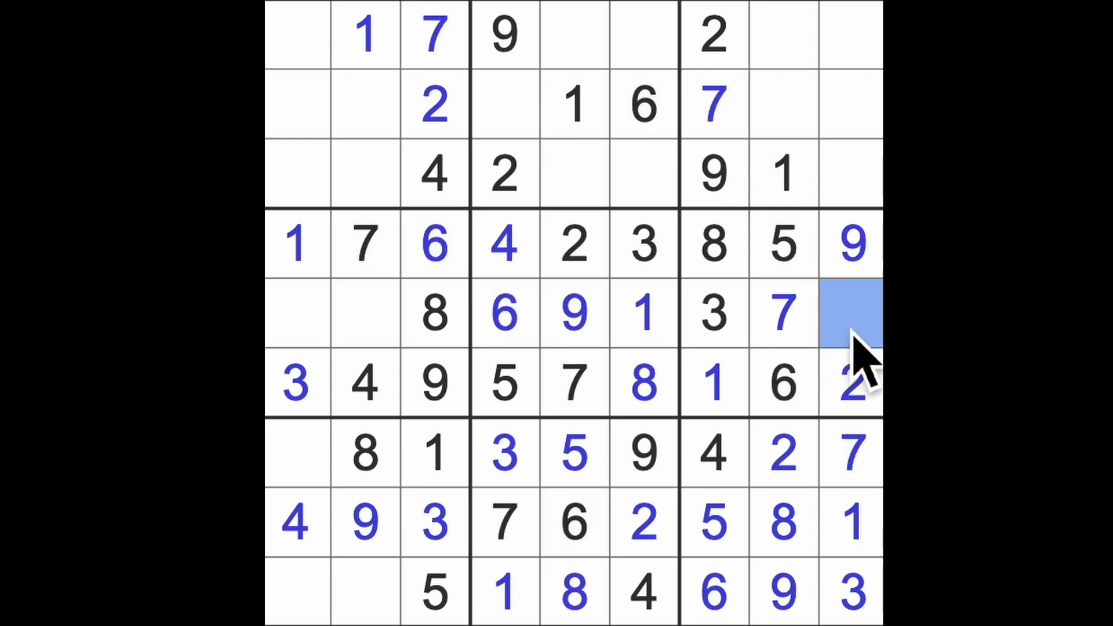
{"action": "left_click", "coordinate": [851, 313]}
{"action": "type", "text": "4"}
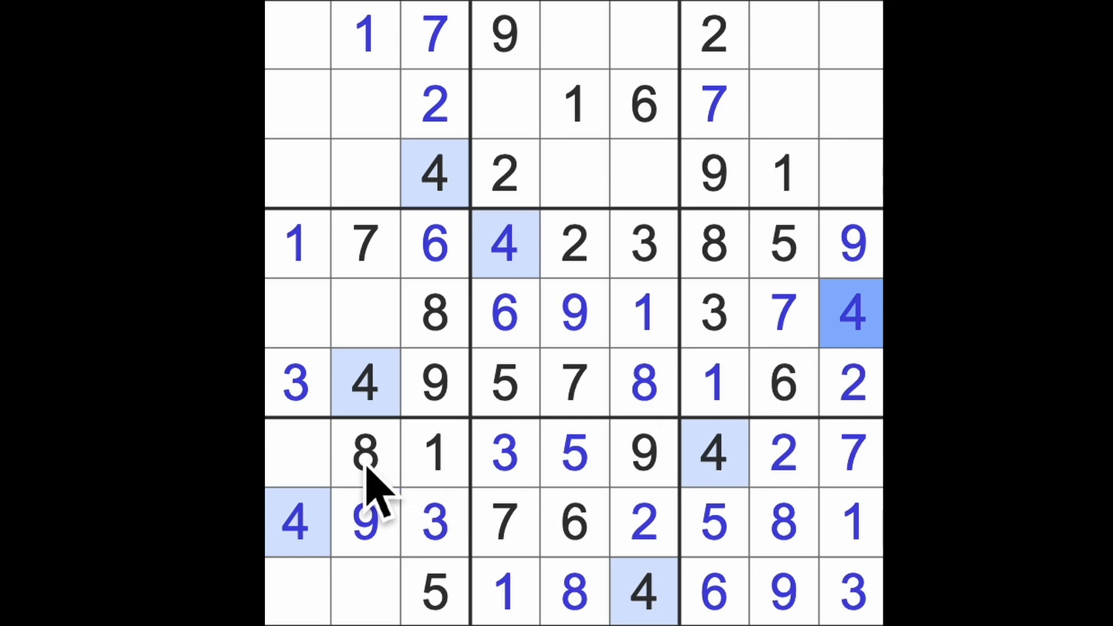
- Enter 6 in row 7, column 1
{"action": "left_click", "coordinate": [295, 454]}
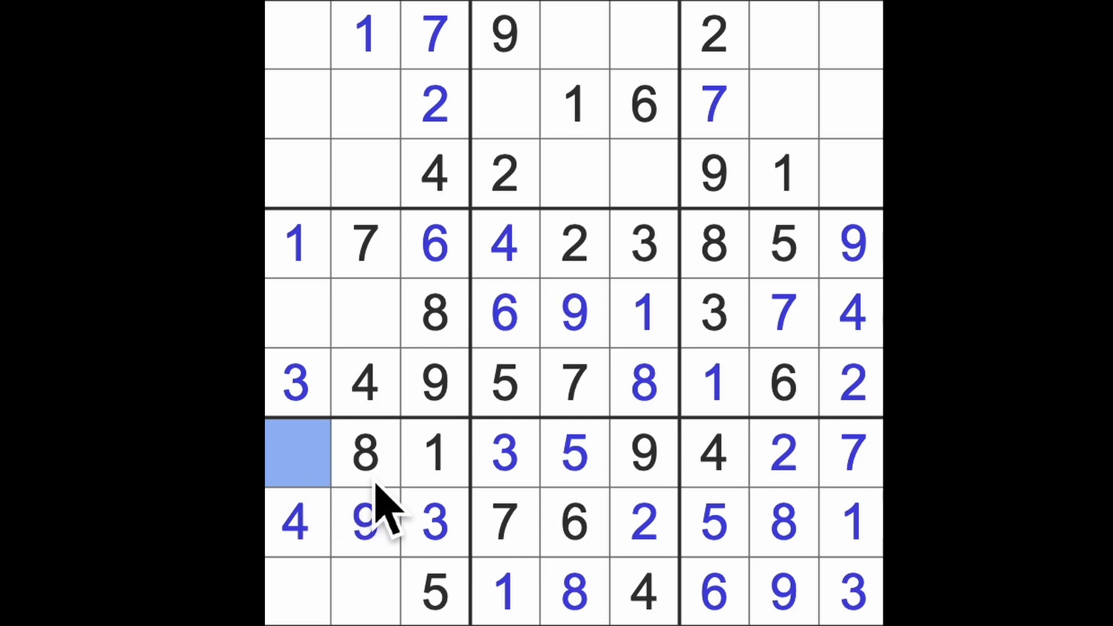
{"action": "mouse_move", "coordinate": [315, 497]}
{"action": "type", "text": "6"}
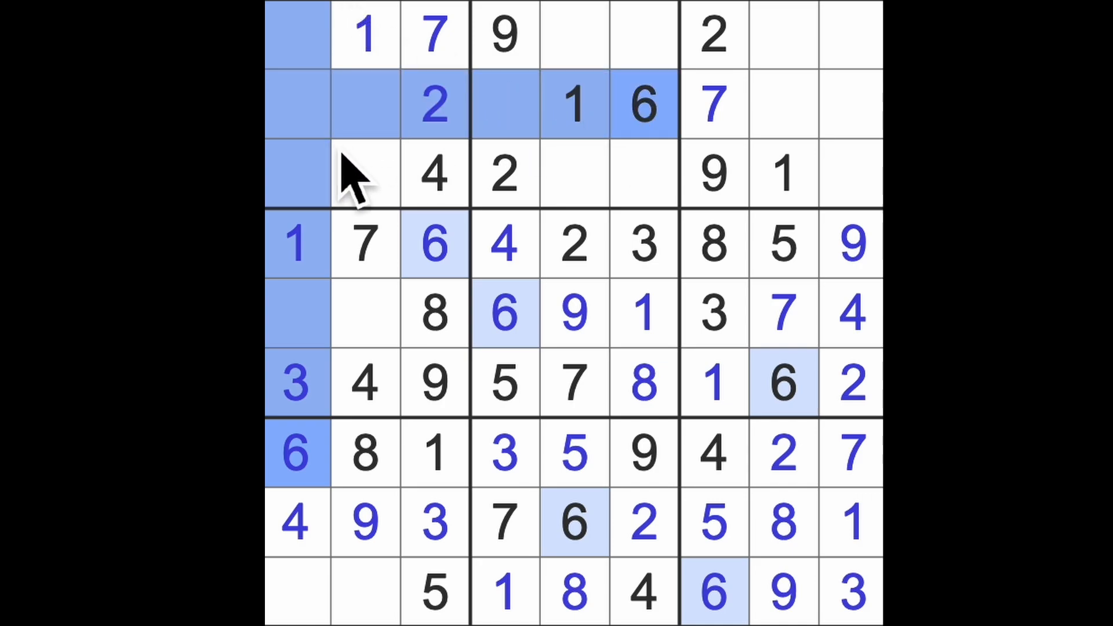
- Fill in 6, 6, 7, 2, 2, 5, 3, 3, completing rows 5, 7 and 9
{"action": "left_click", "coordinate": [364, 174]}
{"action": "type", "text": "6"}
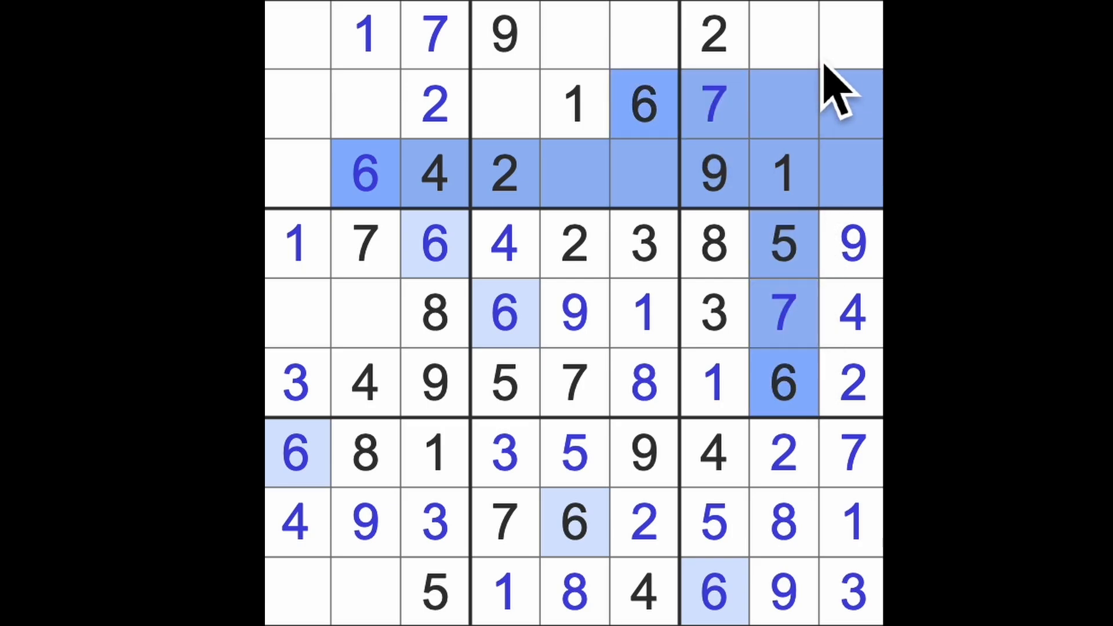
{"action": "left_click", "coordinate": [851, 34]}
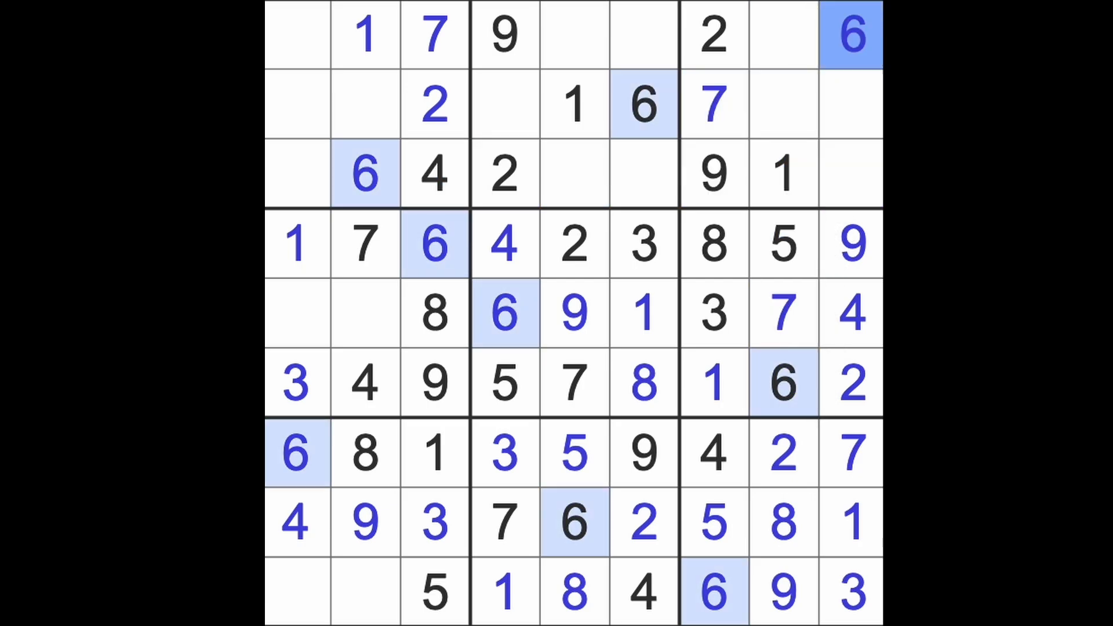
{"action": "left_click", "coordinate": [366, 243]}
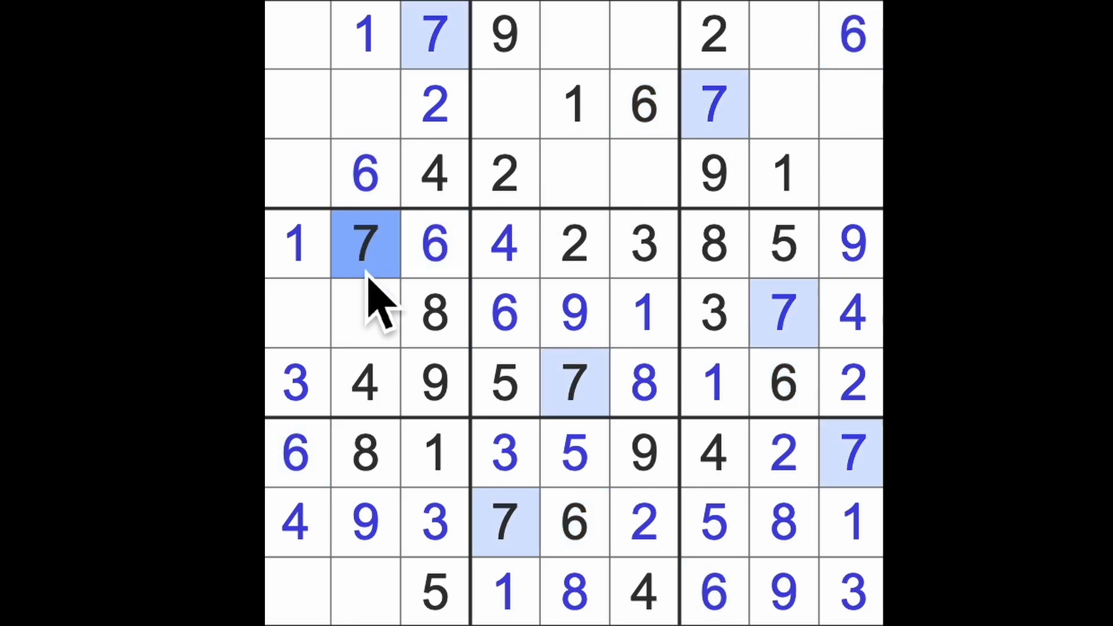
{"action": "left_click", "coordinate": [296, 592]}
{"action": "type", "text": "7"}
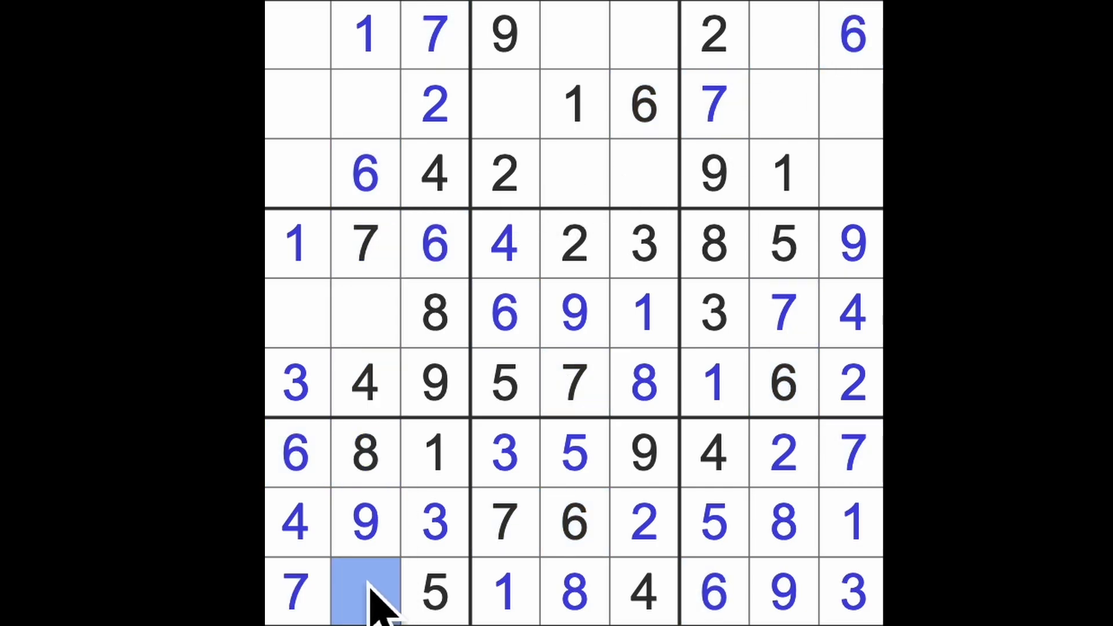
{"action": "left_click", "coordinate": [364, 592]}
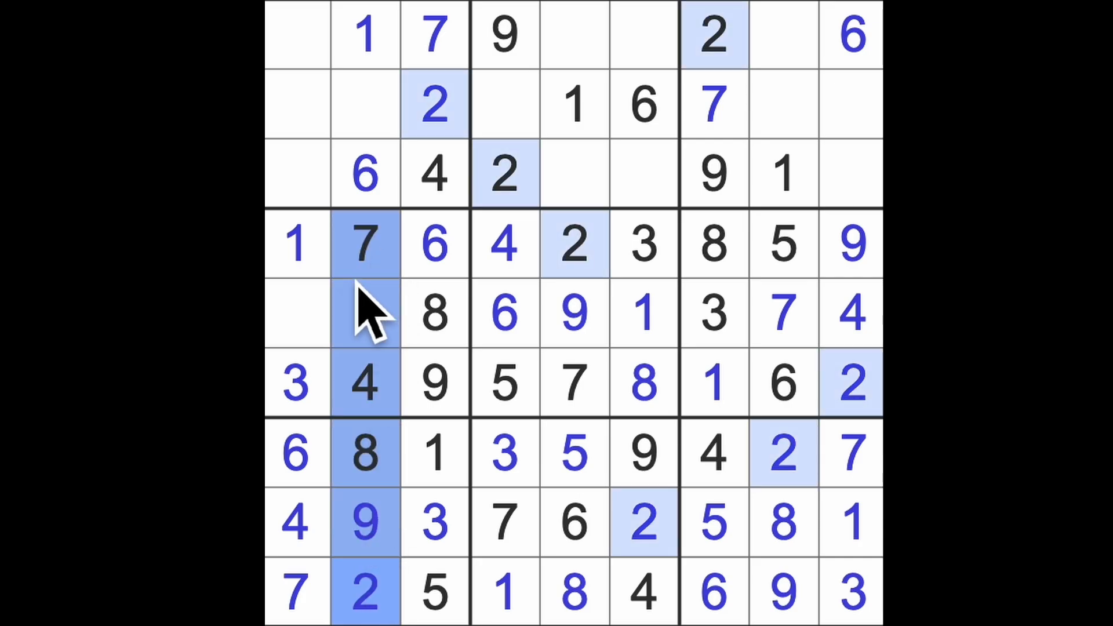
{"action": "left_click", "coordinate": [366, 313]}
{"action": "type", "text": "5"}
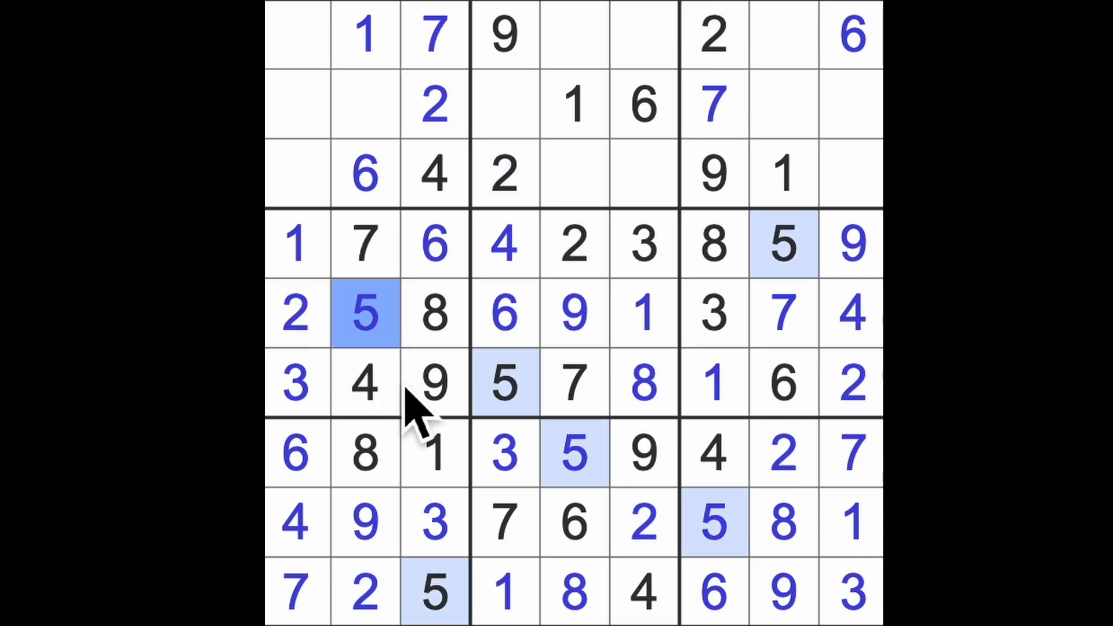
{"action": "left_click", "coordinate": [365, 107]}
{"action": "type", "text": "3"}
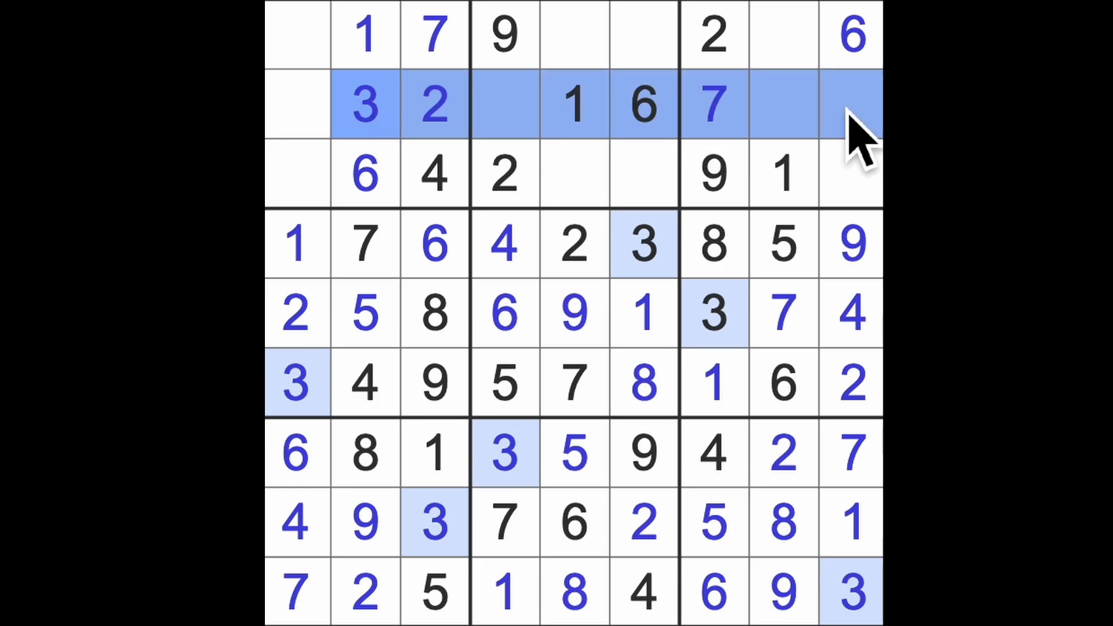
{"action": "left_click", "coordinate": [783, 34]}
{"action": "type", "text": "3"}
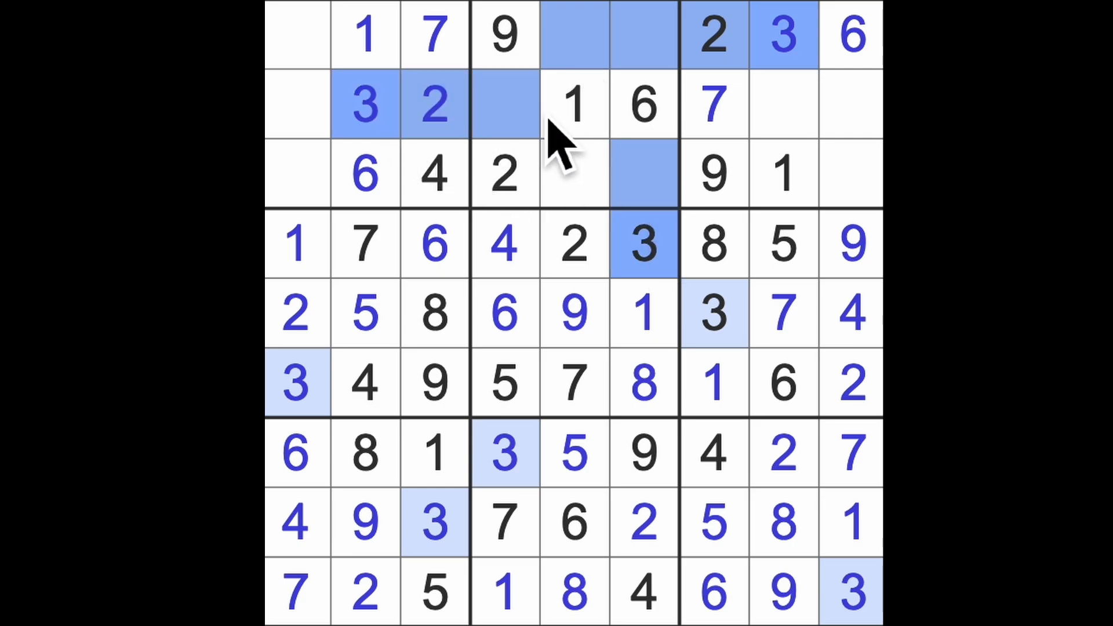
{"action": "left_click", "coordinate": [575, 173]}
{"action": "type", "text": "3"}
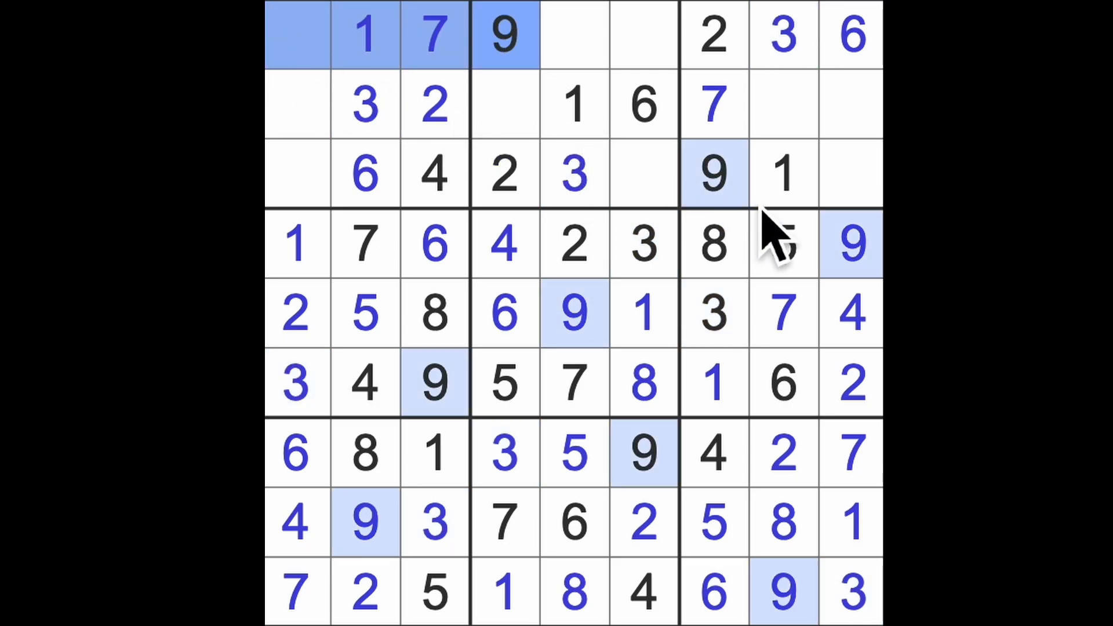
- Enter 3, 9, 4, 4, 8, 8, 5 and 7 in rows 1–3, completing row 2
{"action": "left_click", "coordinate": [296, 105]}
{"action": "type", "text": "9"}
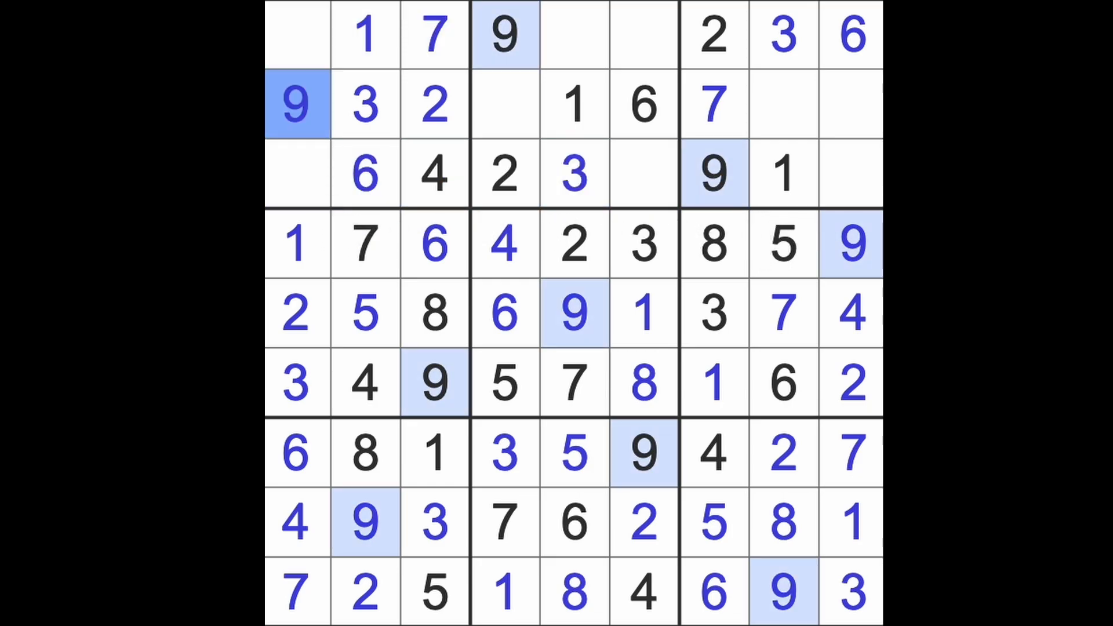
{"action": "mouse_move", "coordinate": [333, 160]}
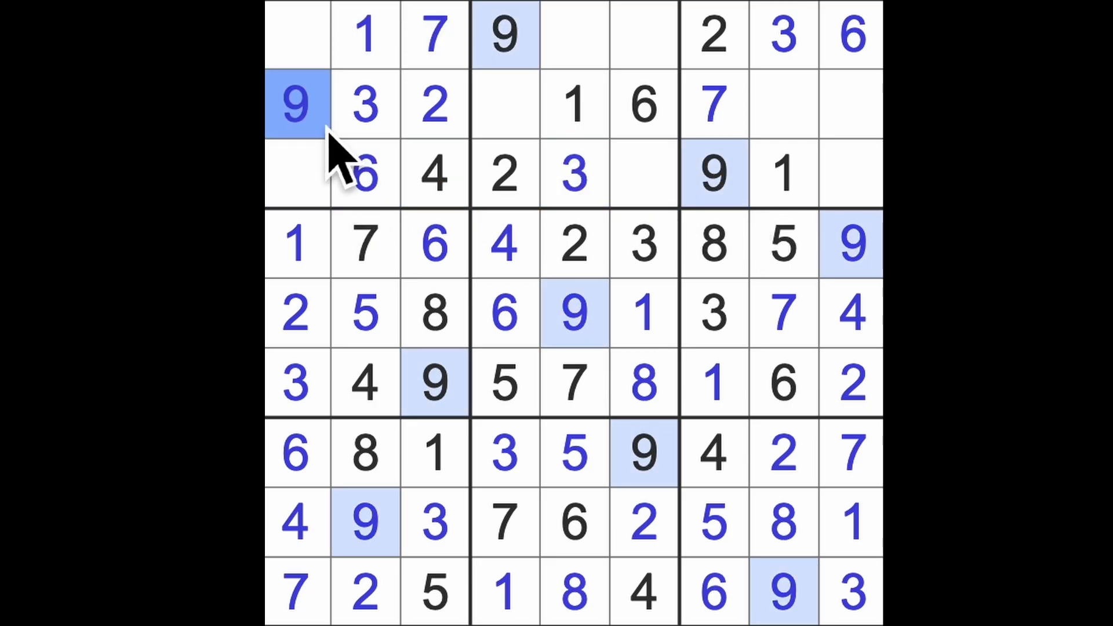
{"action": "mouse_move", "coordinate": [625, 319]}
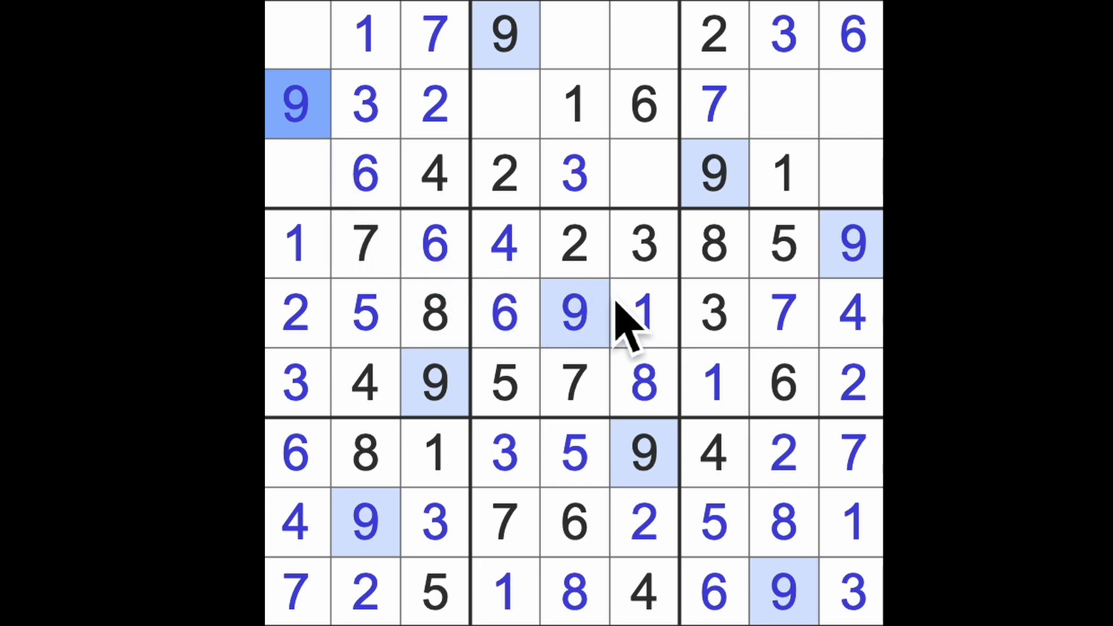
{"action": "left_click", "coordinate": [784, 105]}
{"action": "type", "text": "4"}
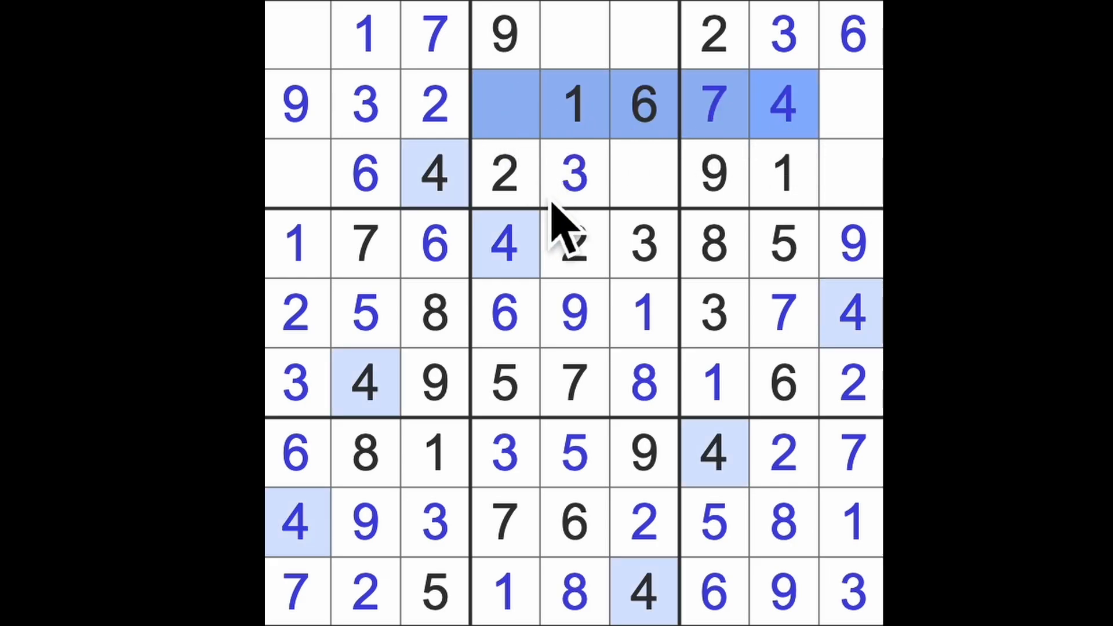
{"action": "left_click", "coordinate": [642, 35]}
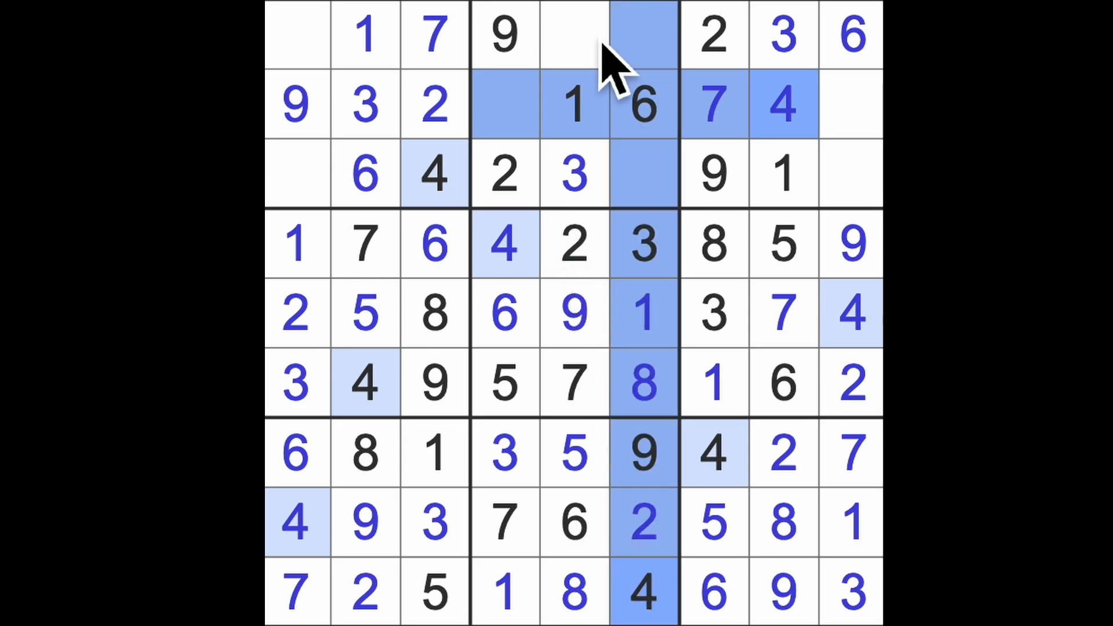
{"action": "left_click", "coordinate": [572, 33]}
{"action": "type", "text": "4"}
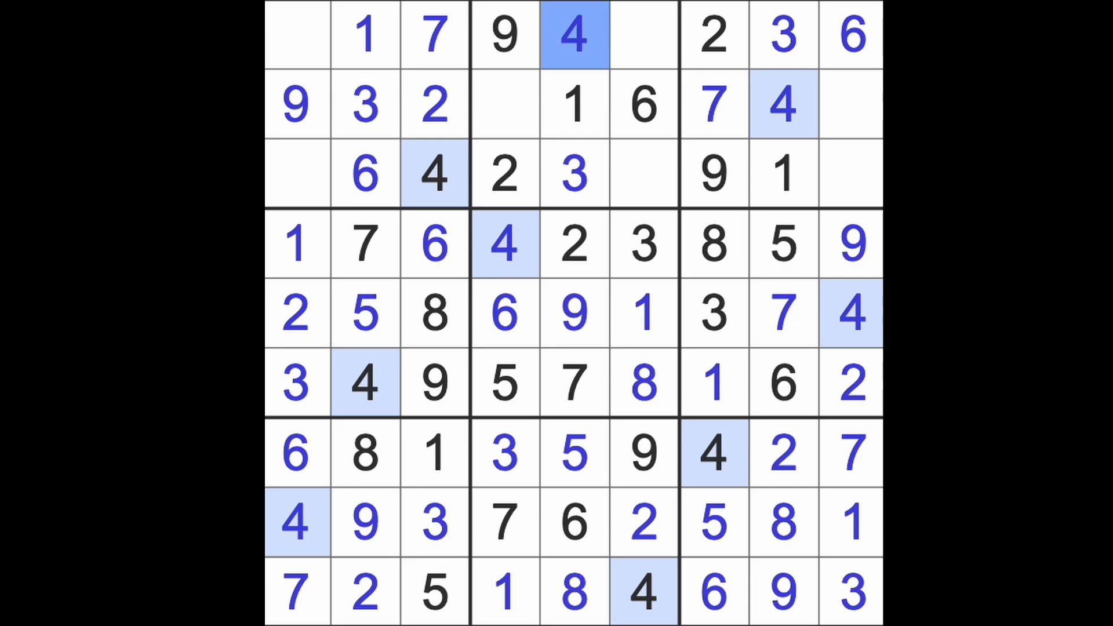
{"action": "left_click", "coordinate": [504, 105]}
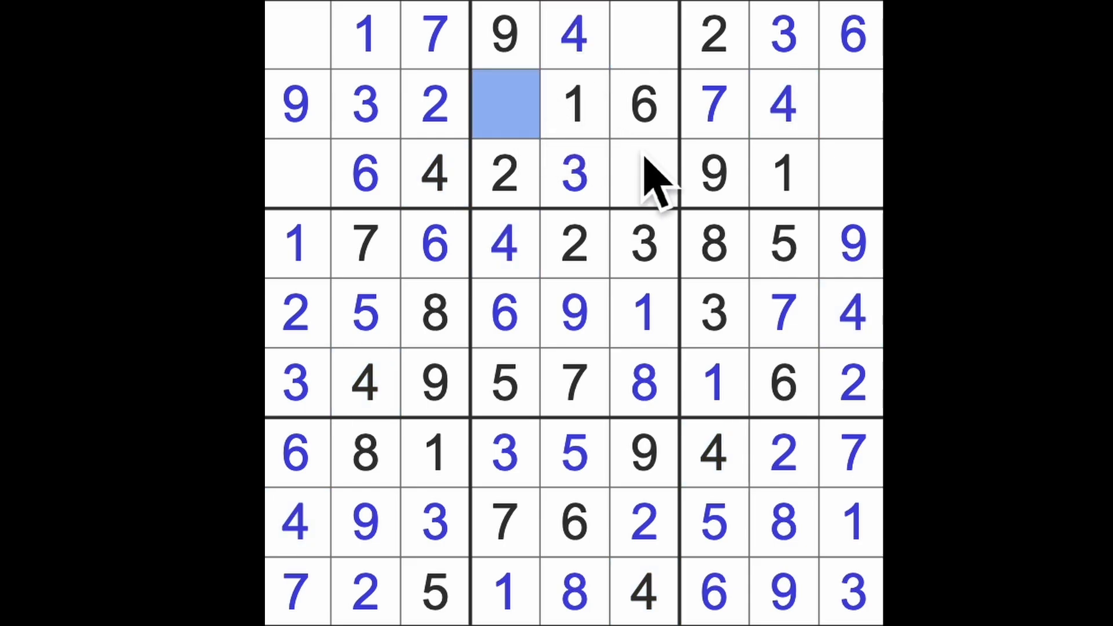
{"action": "mouse_move", "coordinate": [667, 174]}
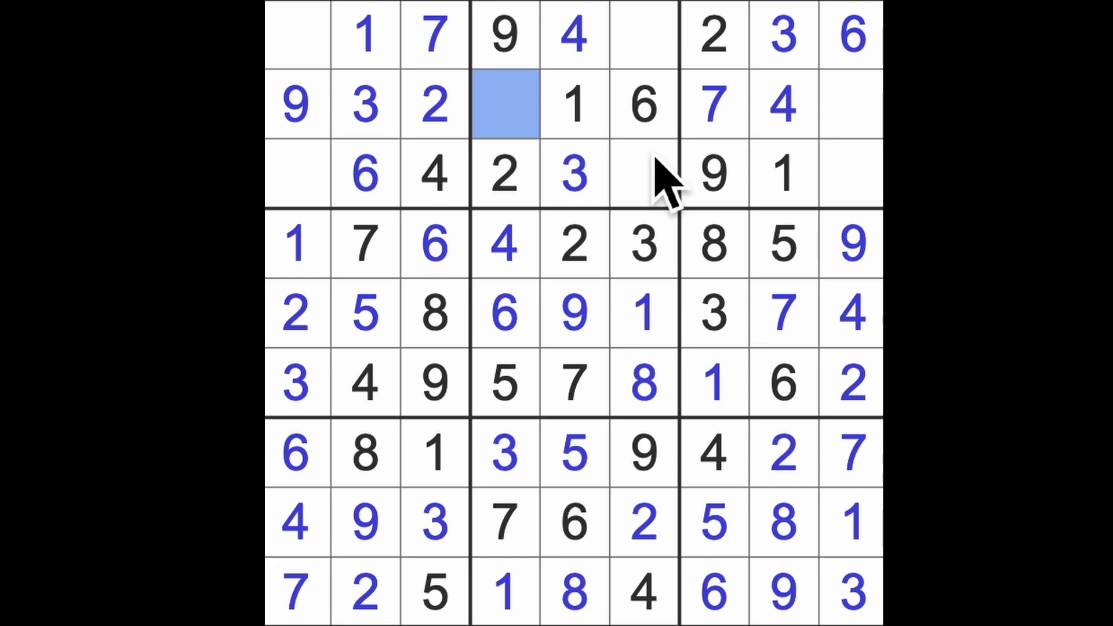
{"action": "type", "text": "8"}
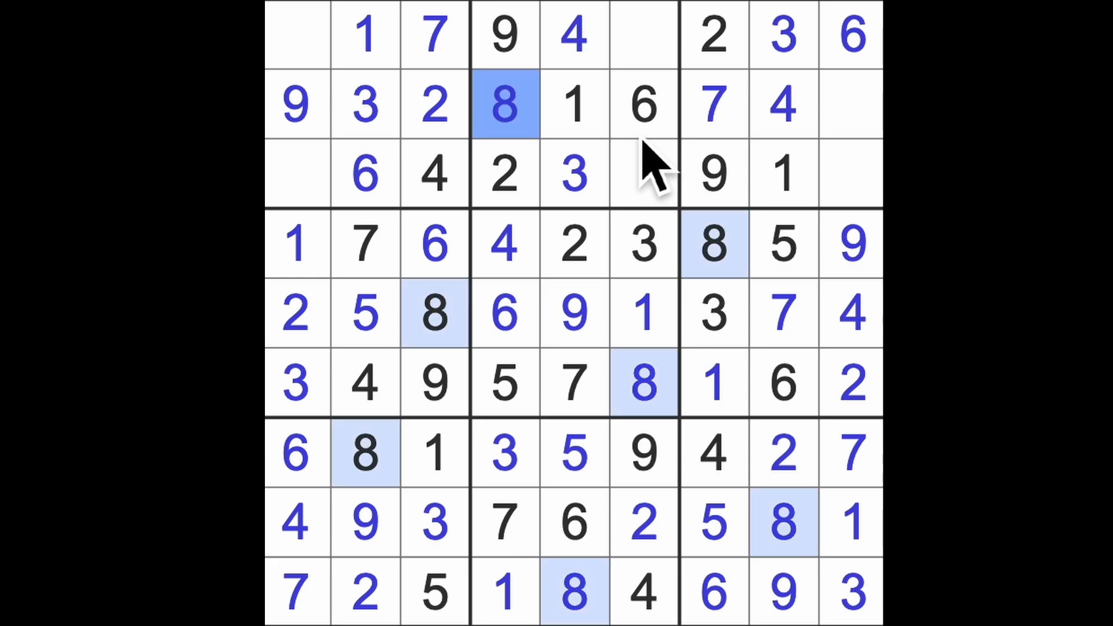
{"action": "left_click", "coordinate": [850, 175]}
{"action": "type", "text": "8"}
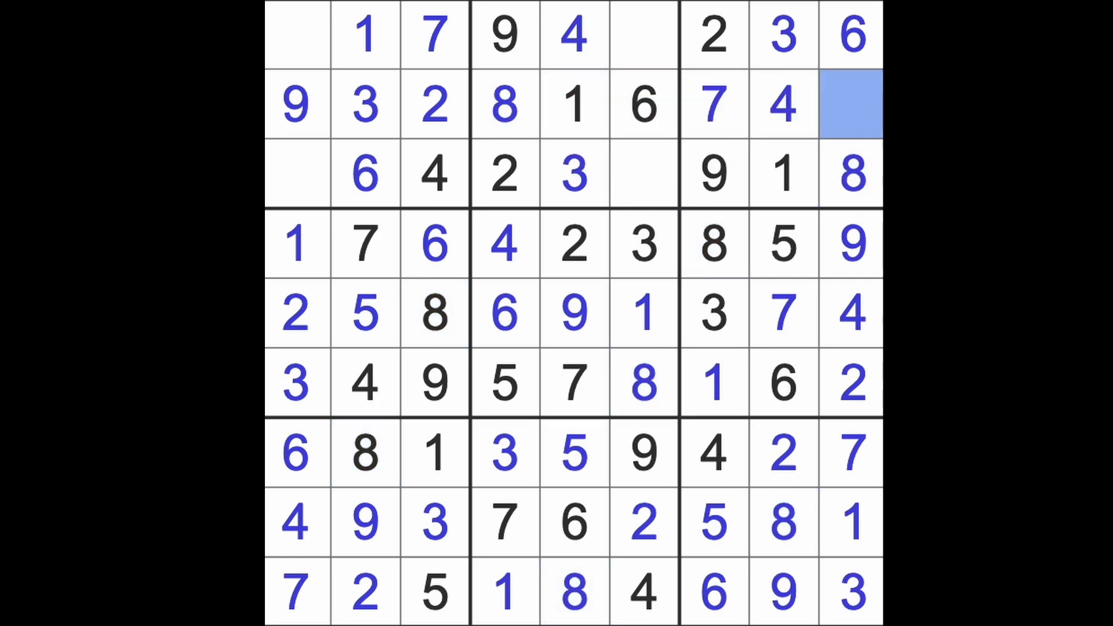
{"action": "left_click", "coordinate": [851, 104]}
{"action": "type", "text": "5"}
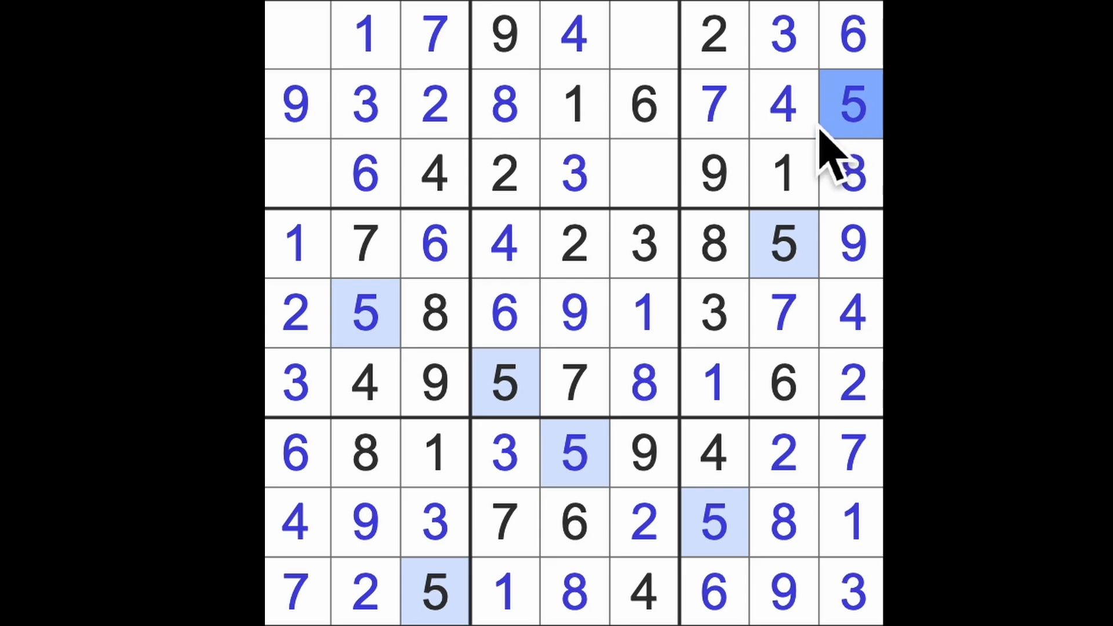
{"action": "mouse_move", "coordinate": [724, 177]}
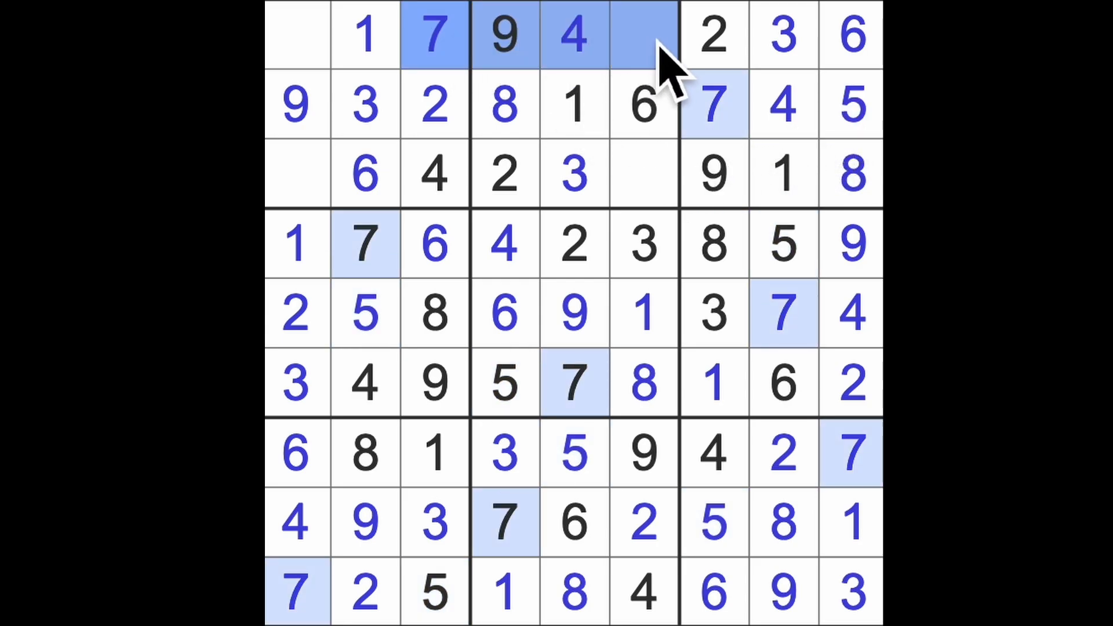
{"action": "left_click", "coordinate": [642, 174]}
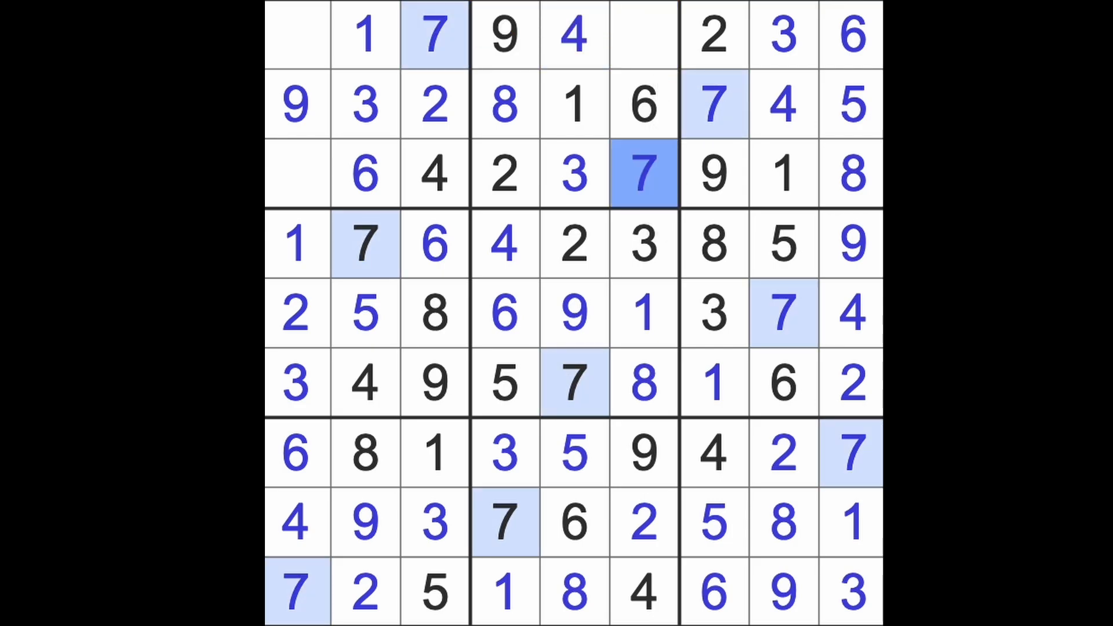